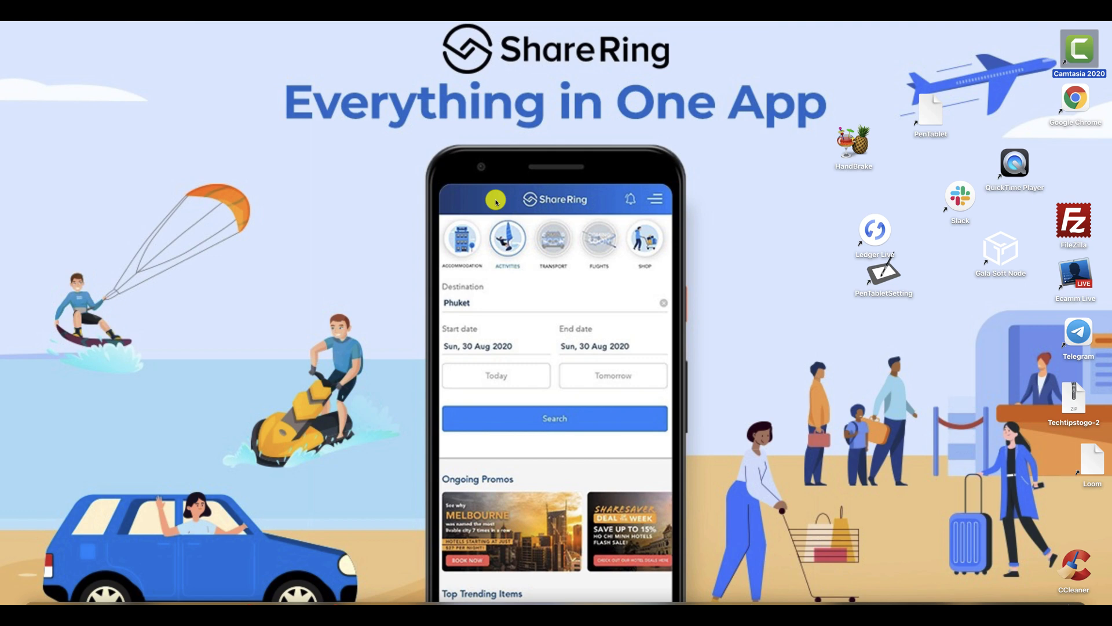
mouse_move(306, 49)
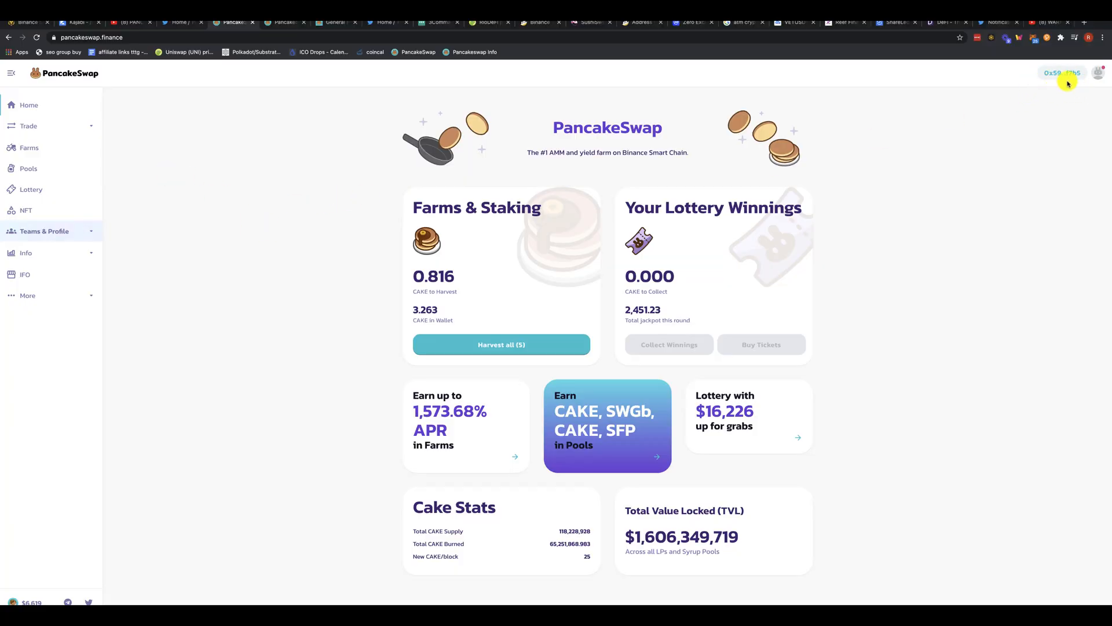
mouse_move(846, 92)
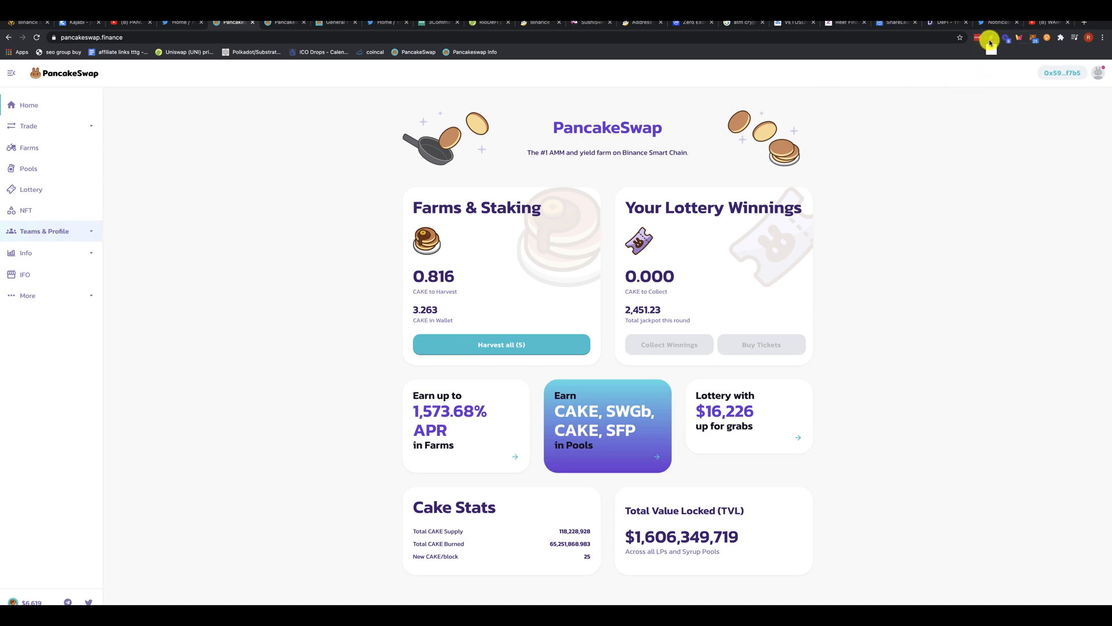
- Request harvesting the farm CAKE rewards, about 0.817 CAKE, bringing up a wallet confirmation
click(991, 37)
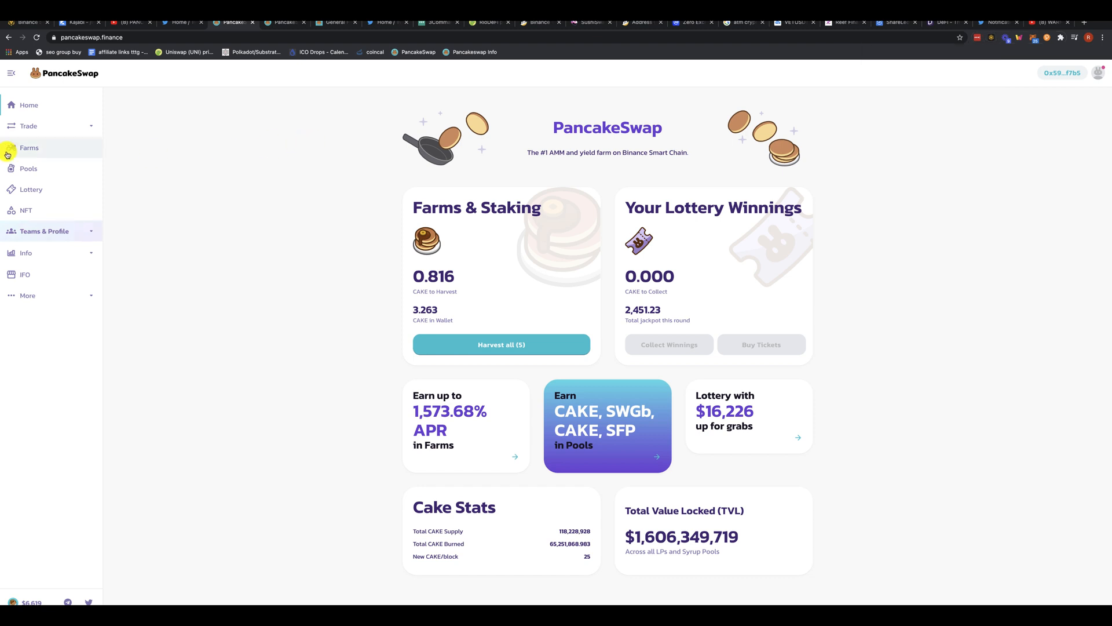
mouse_move(23, 108)
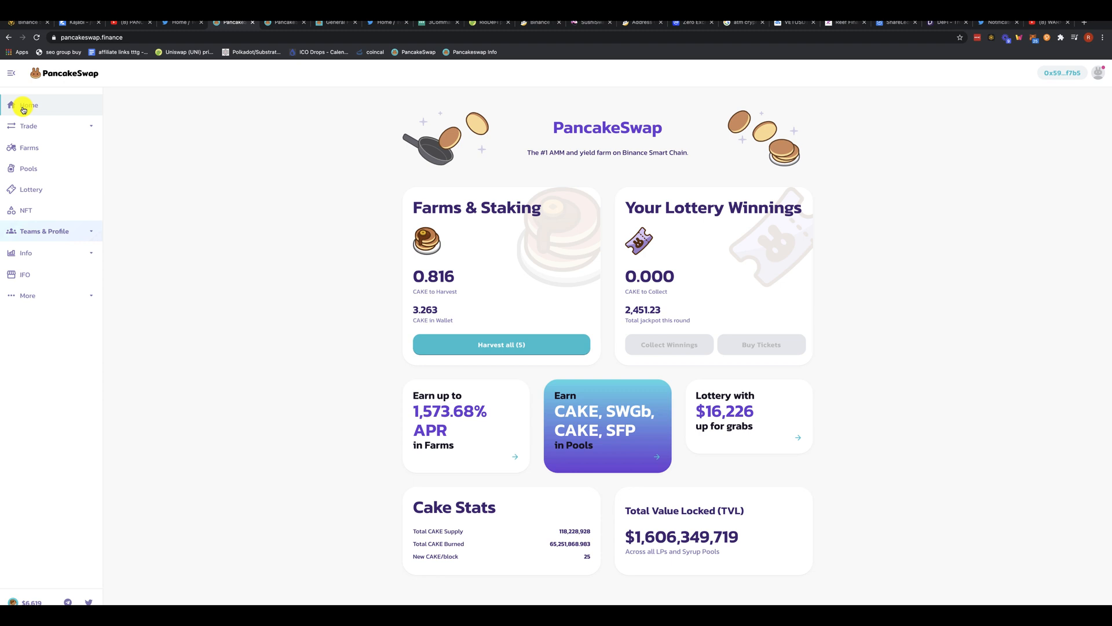
mouse_move(309, 182)
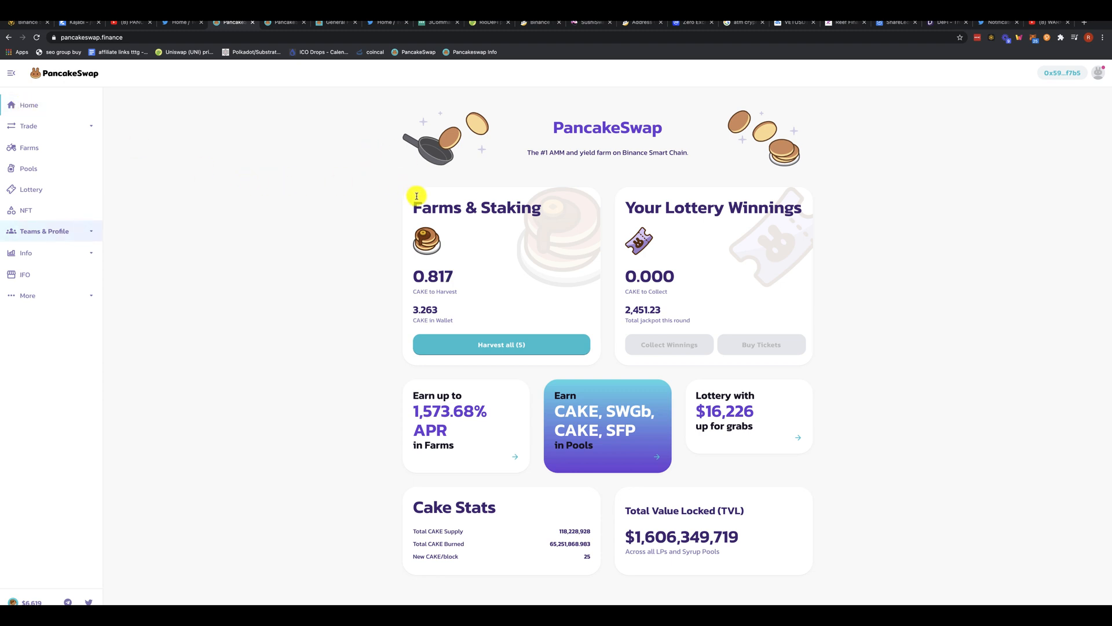
mouse_move(520, 272)
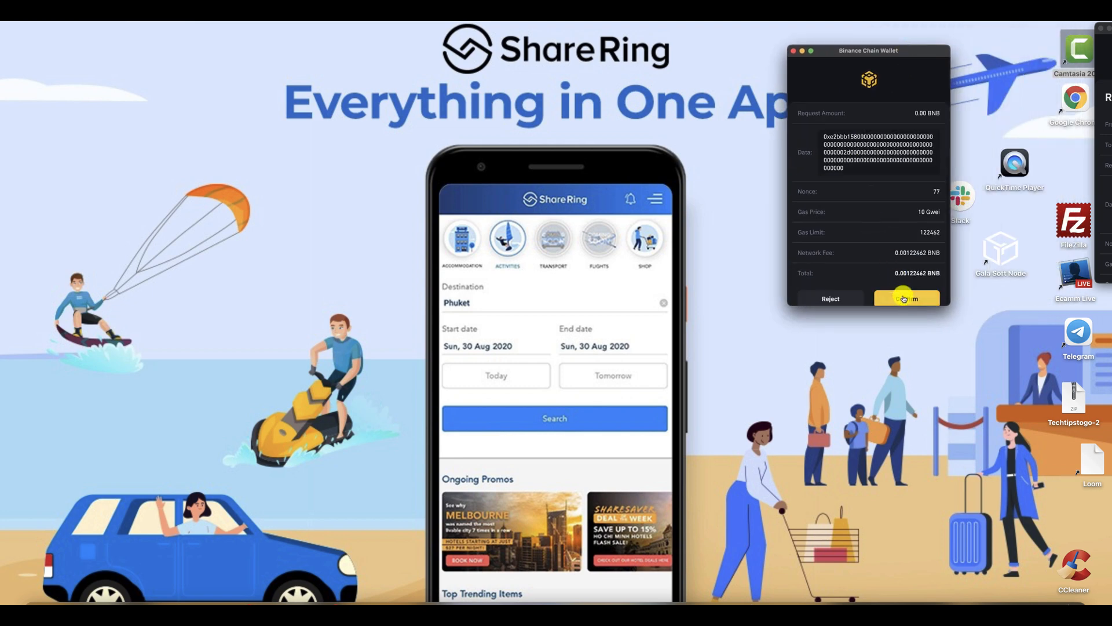
- Approve the harvest transaction in Binance Chain Wallet with its 0.00122462 BNB fee
click(907, 298)
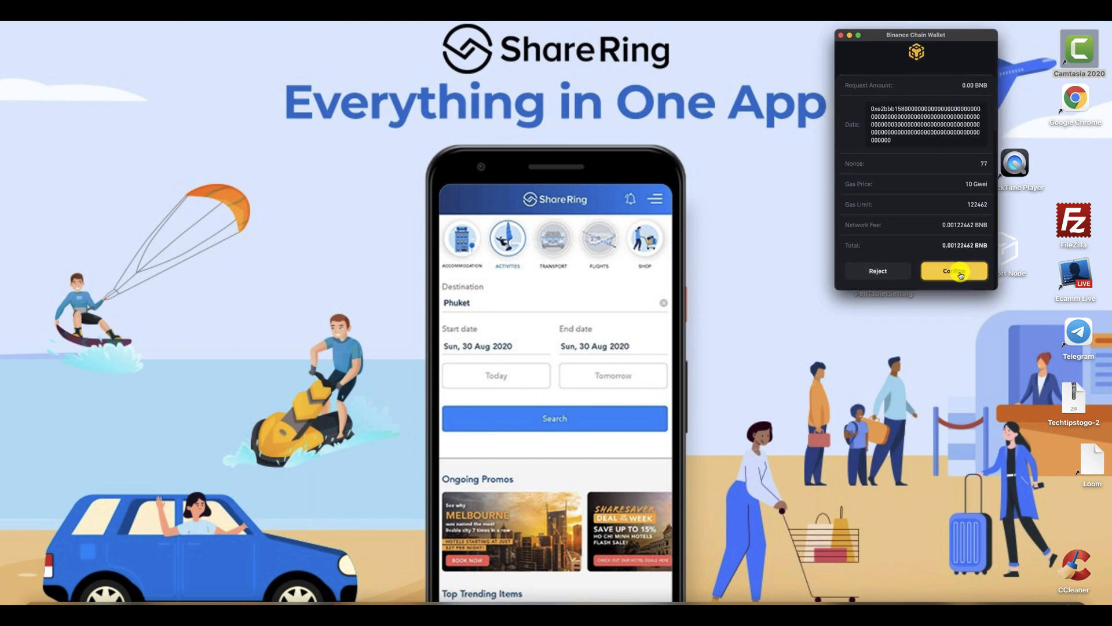
click(953, 271)
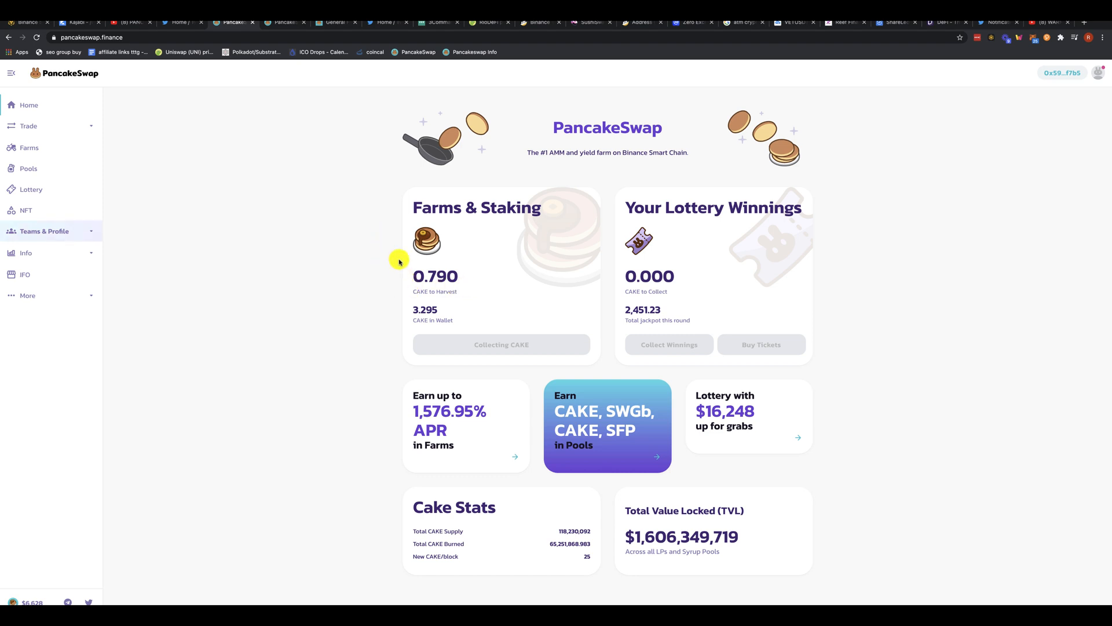
mouse_move(474, 285)
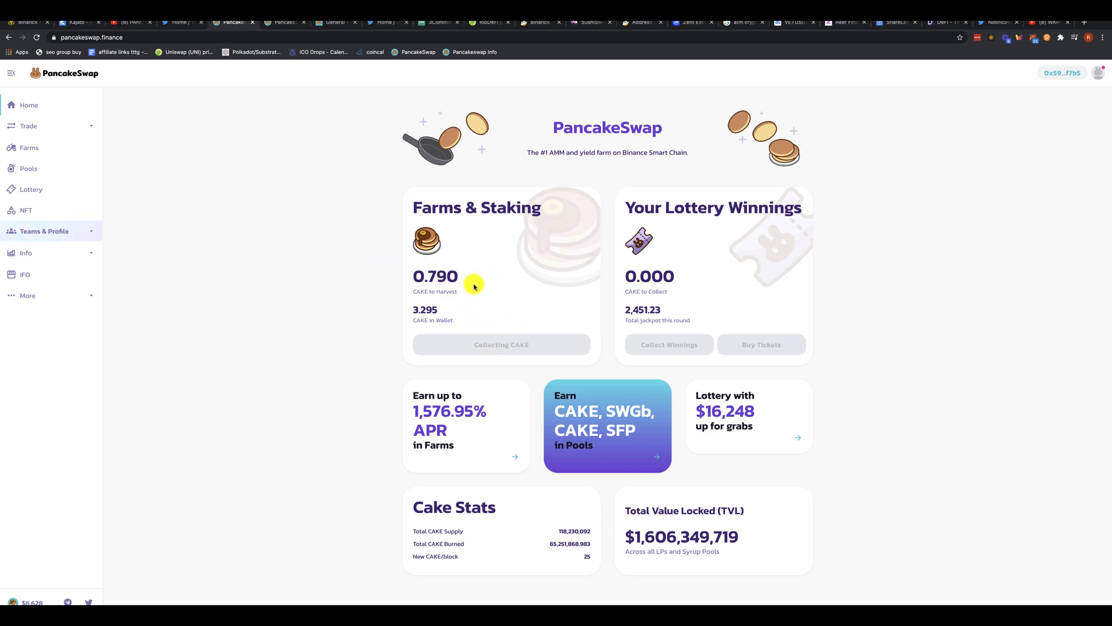
mouse_move(510, 261)
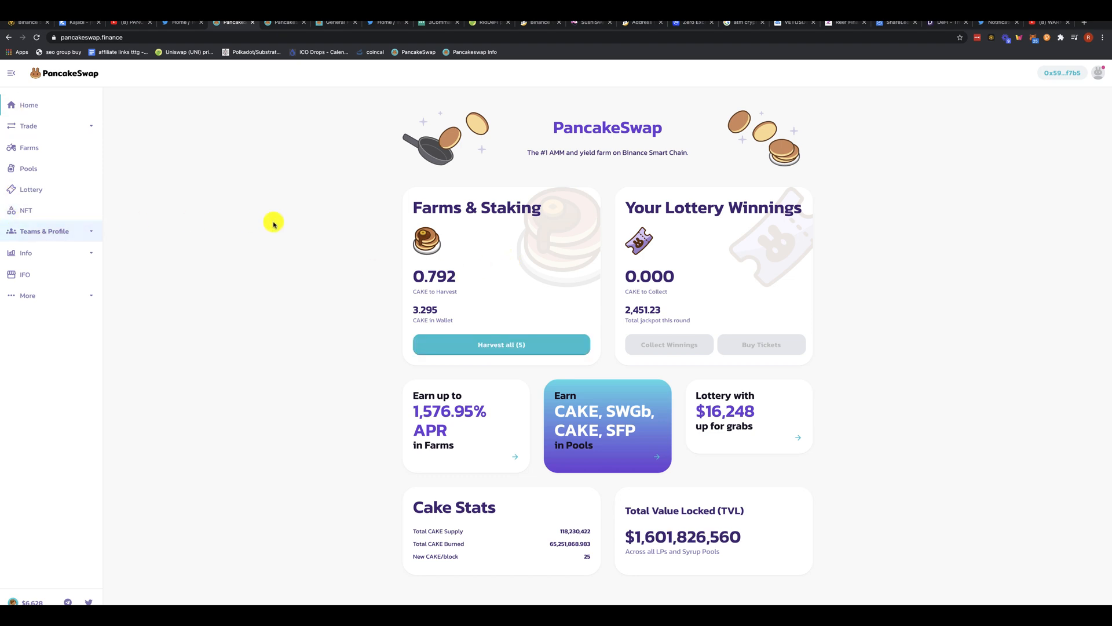
mouse_move(498, 289)
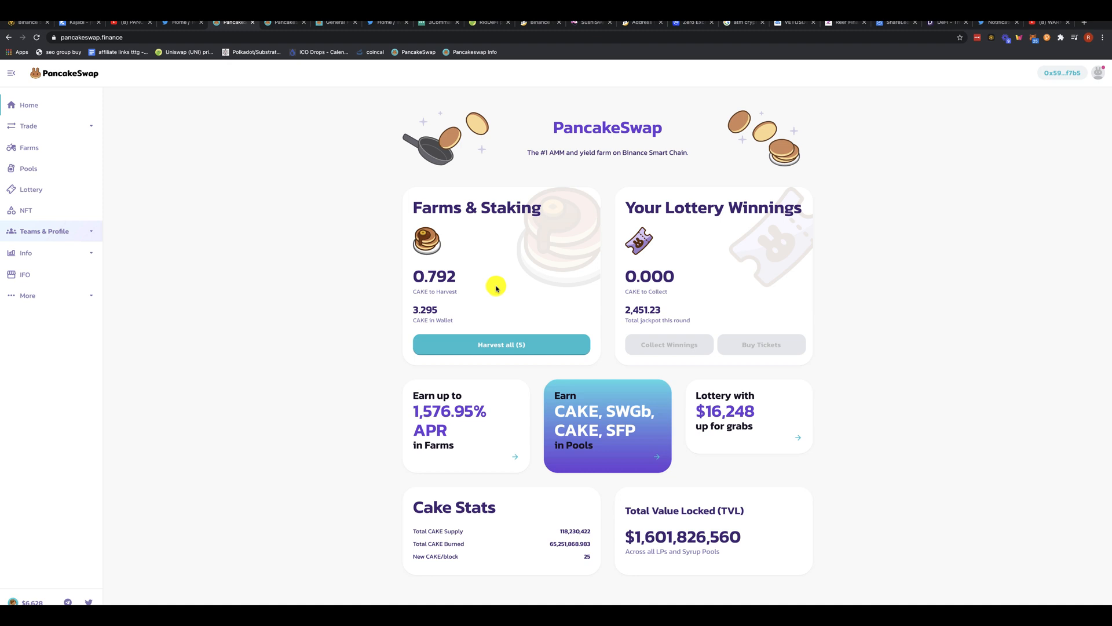
mouse_move(457, 310)
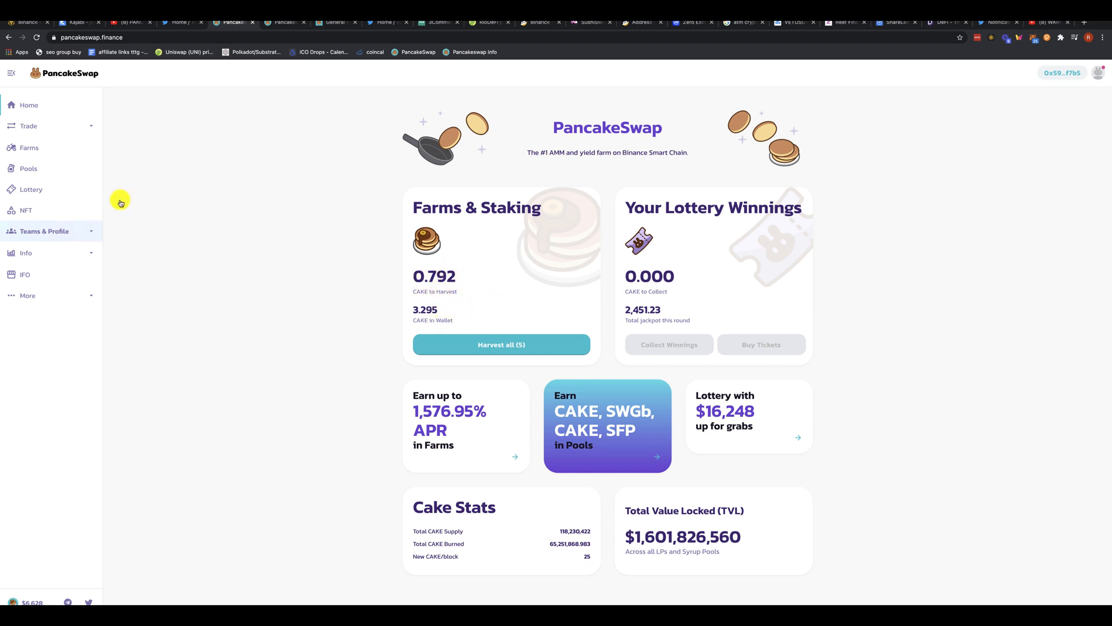
- Deposit the full wallet CAKE balance into the CAKE Pool, raising the stake to about 17.470
click(28, 168)
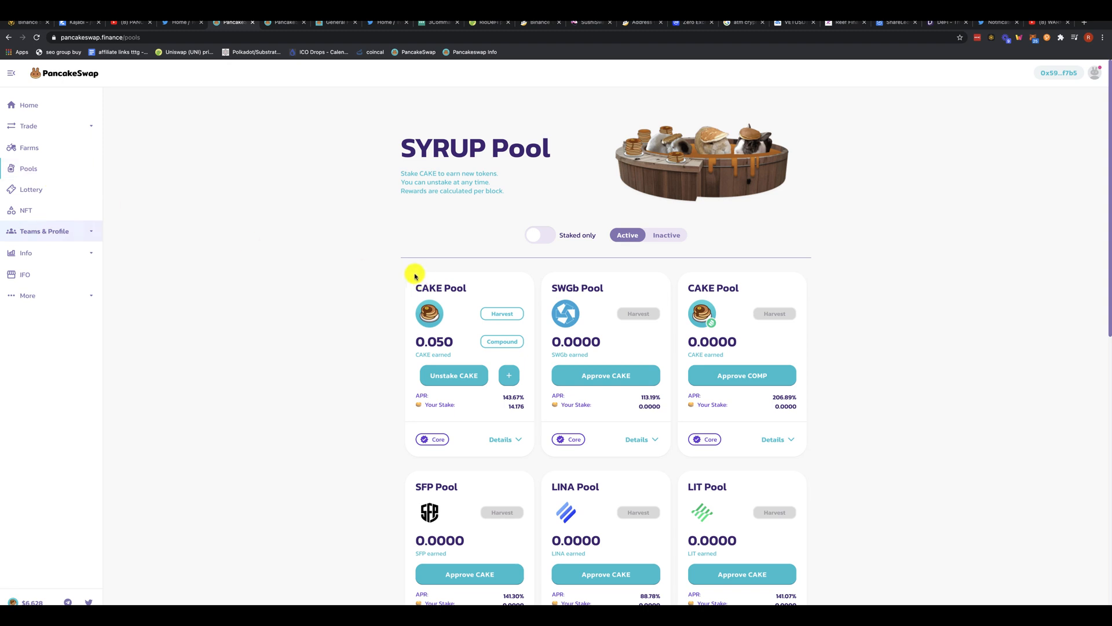
mouse_move(510, 375)
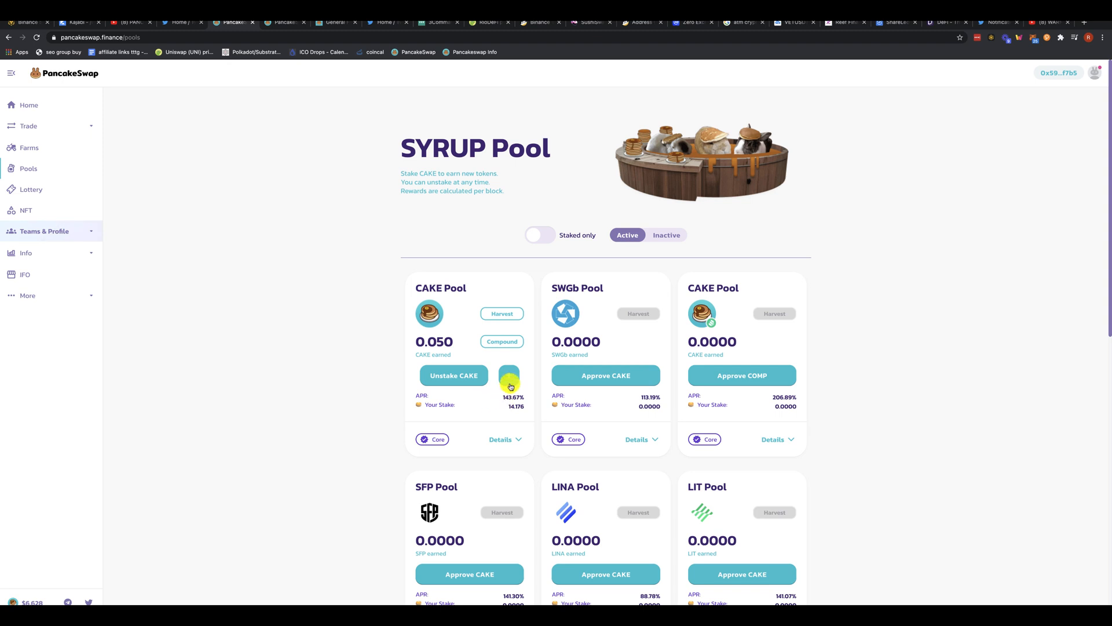
click(510, 375)
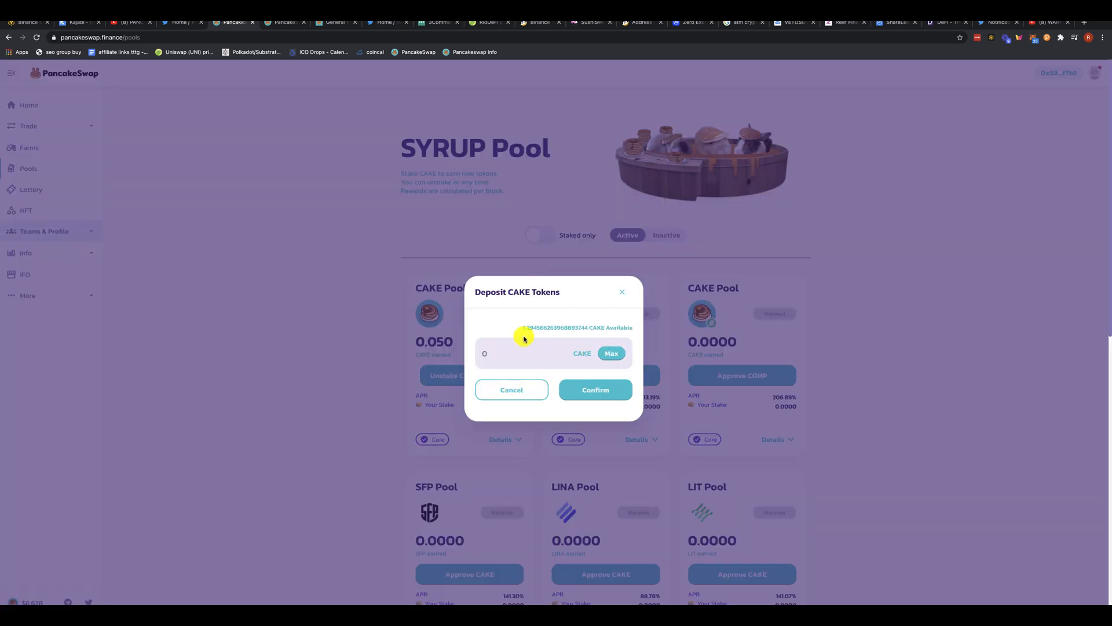
click(610, 354)
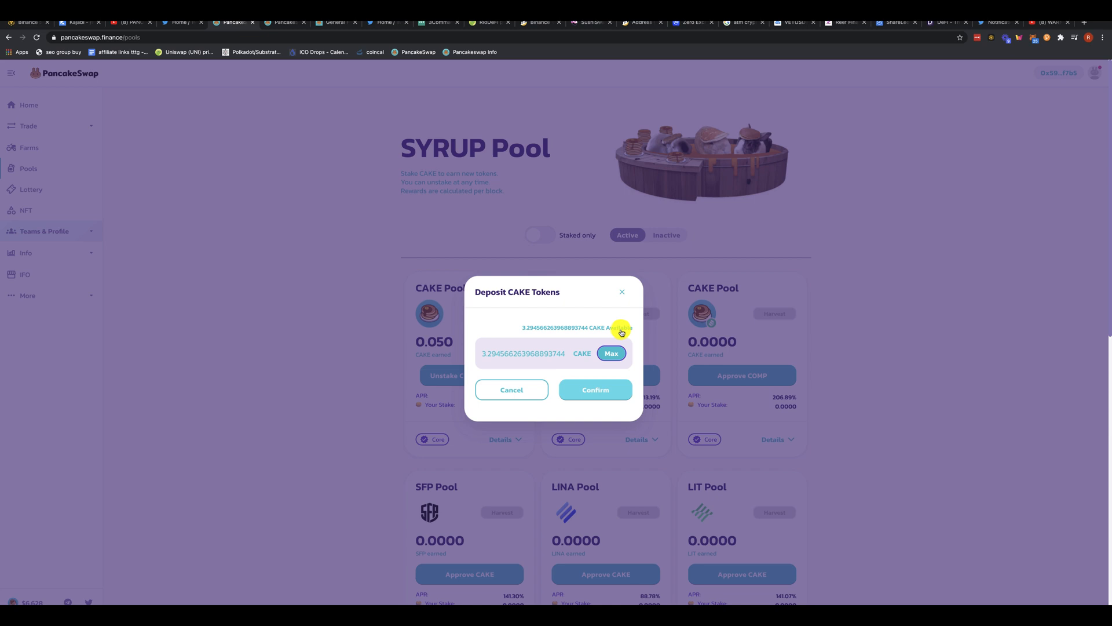
click(595, 390)
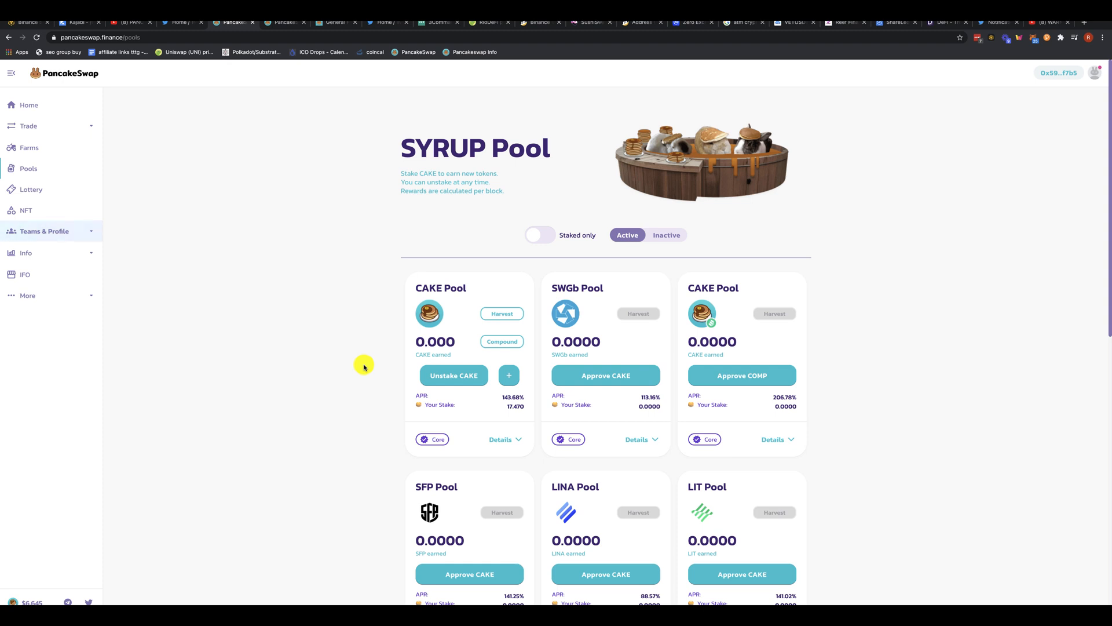
mouse_move(283, 290)
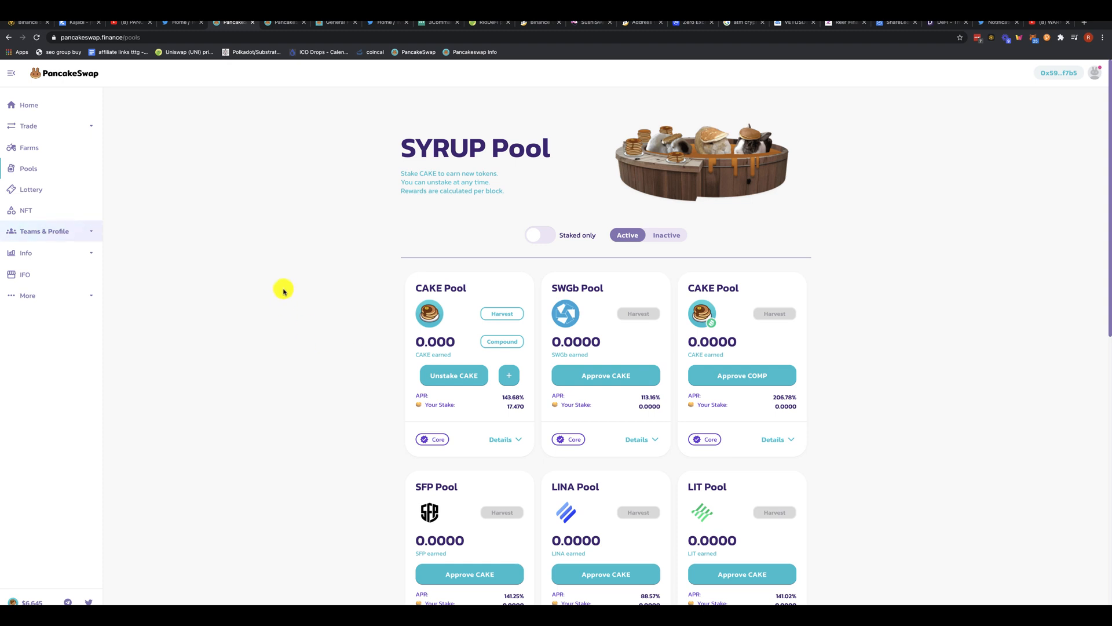
mouse_move(29, 147)
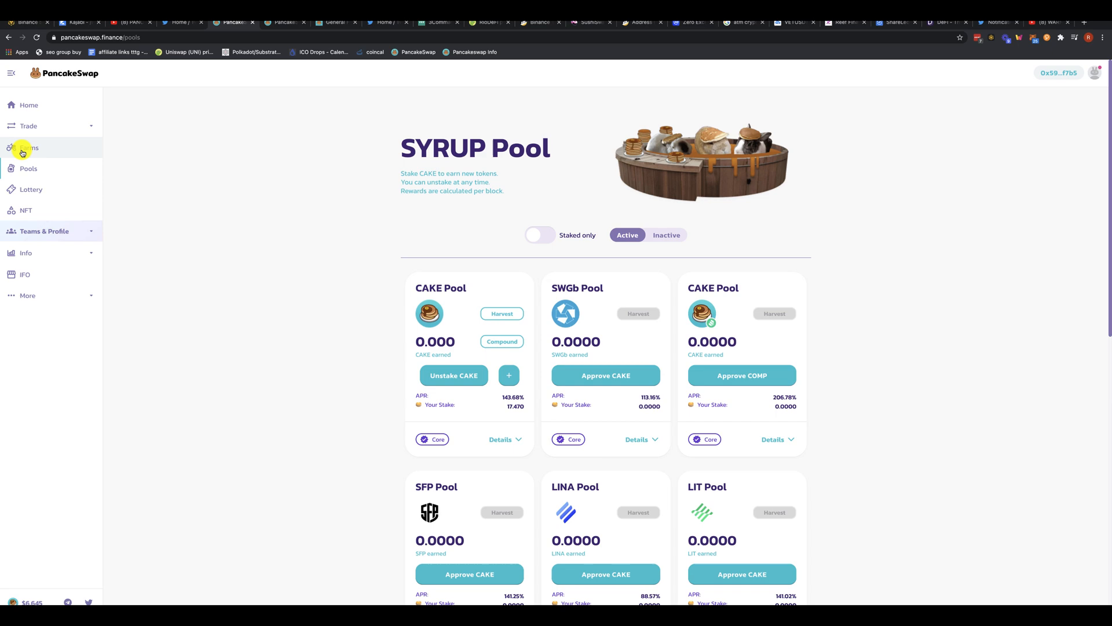
- Locate the ADA-BNB LP farm card showing 93.995 LP staked and 0.002 CAKE earned
click(29, 147)
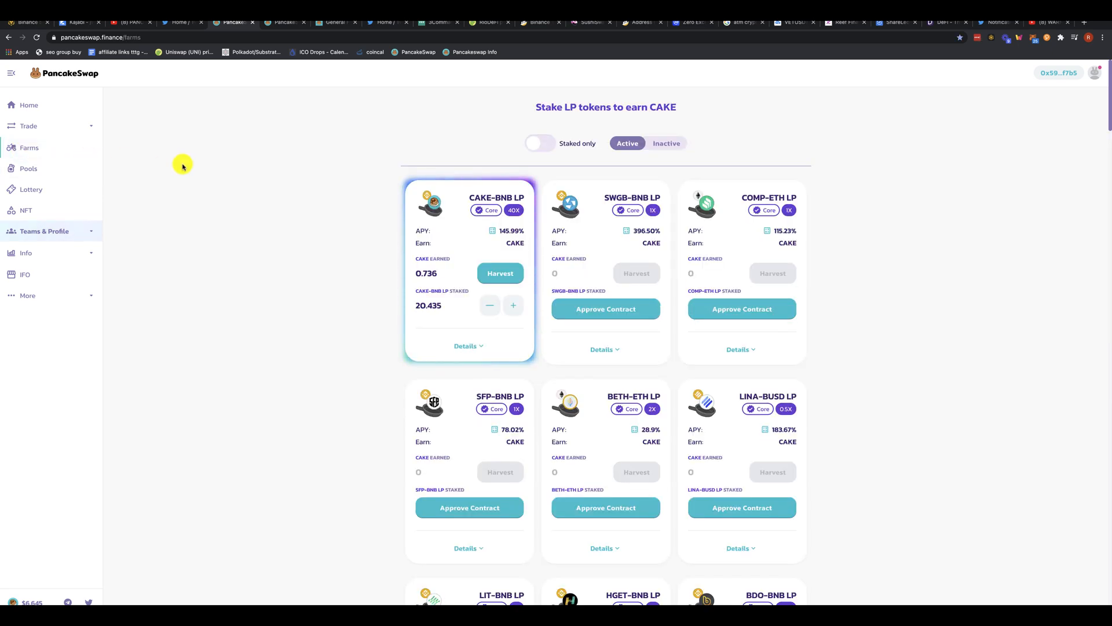
scroll(down, 3)
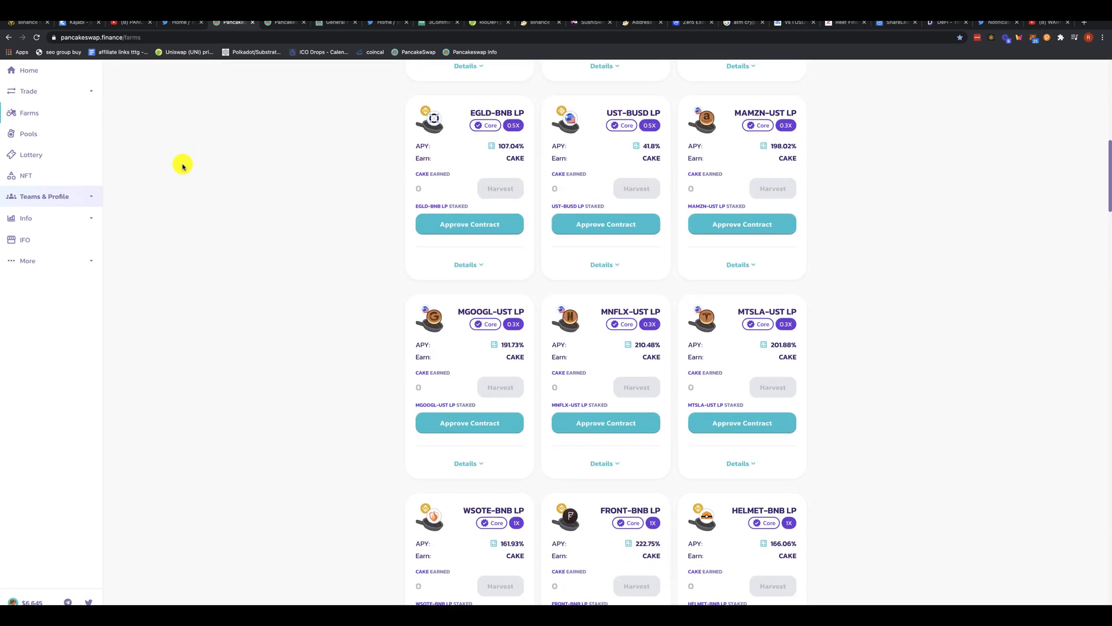
scroll(down, 3)
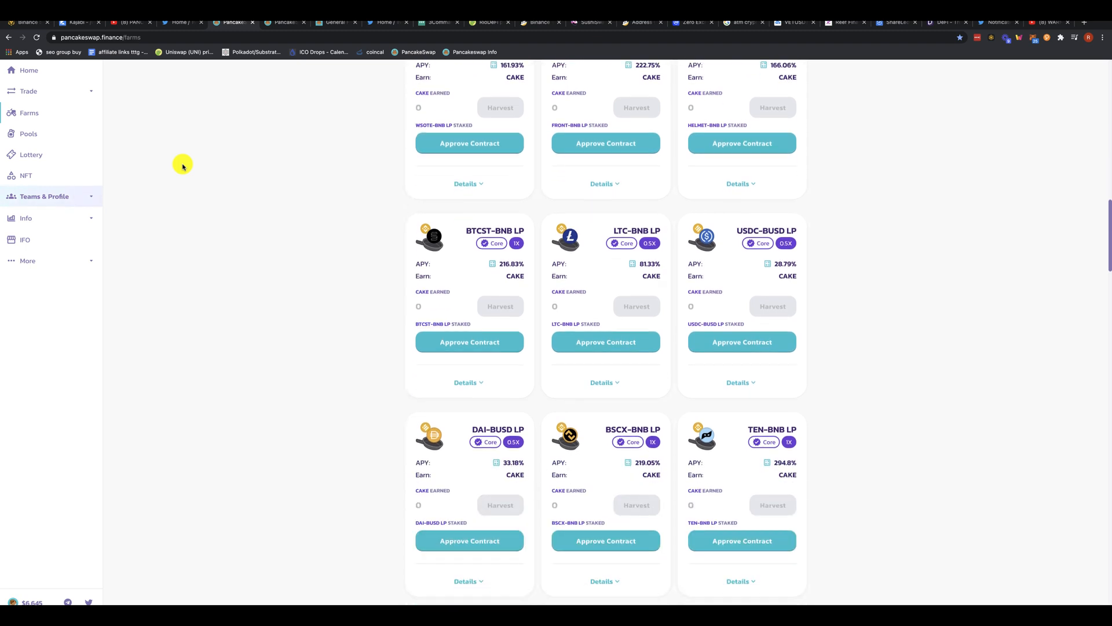
scroll(down, 3)
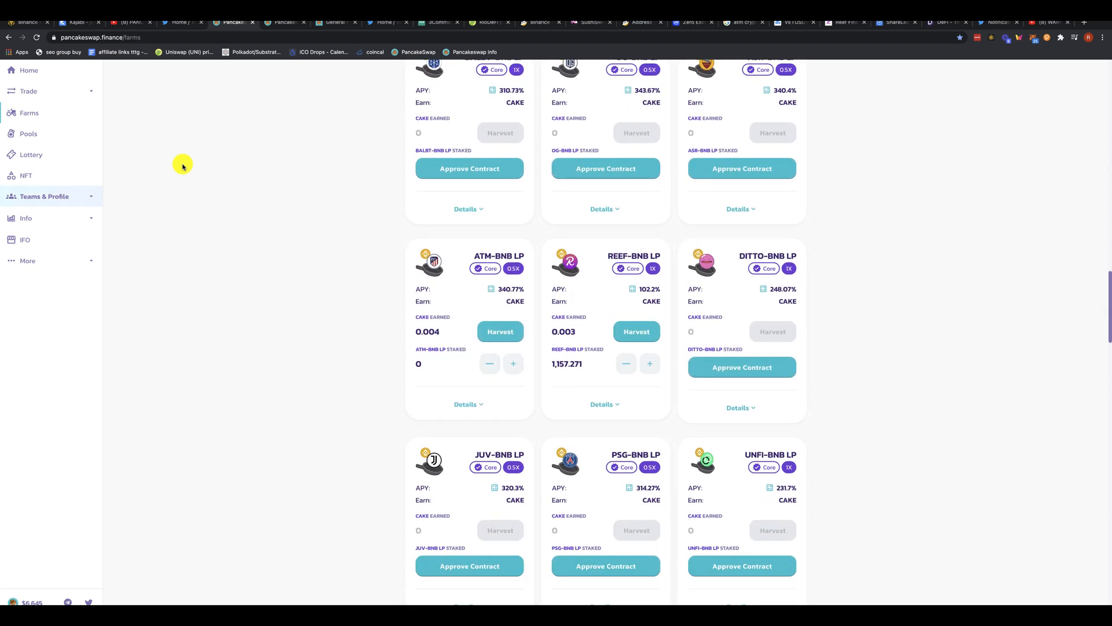
scroll(down, 3)
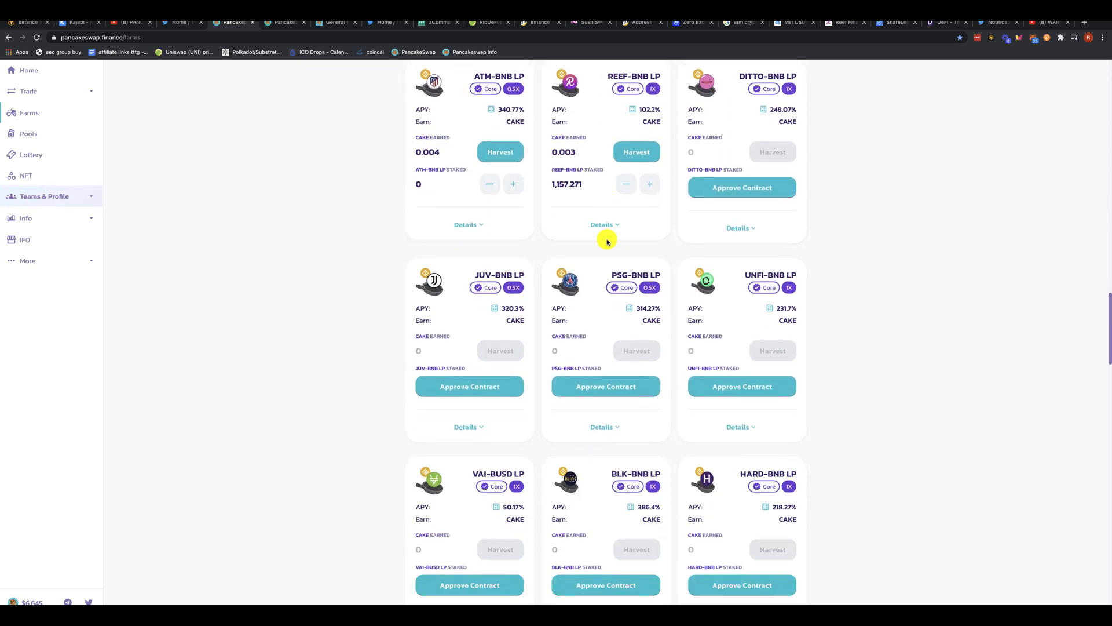
scroll(down, 3)
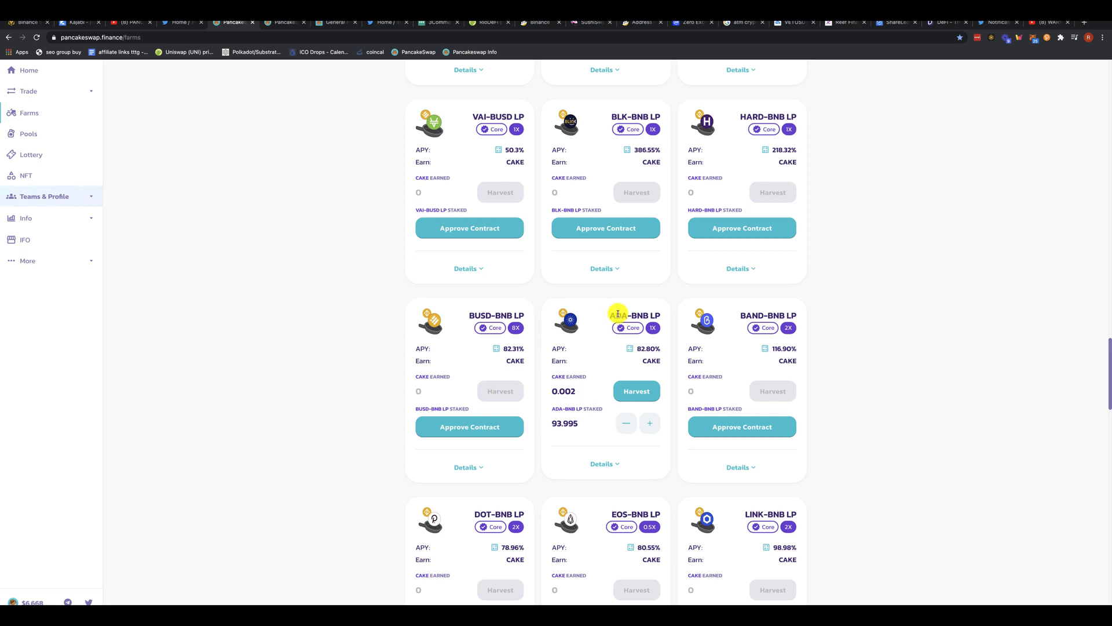
mouse_move(614, 344)
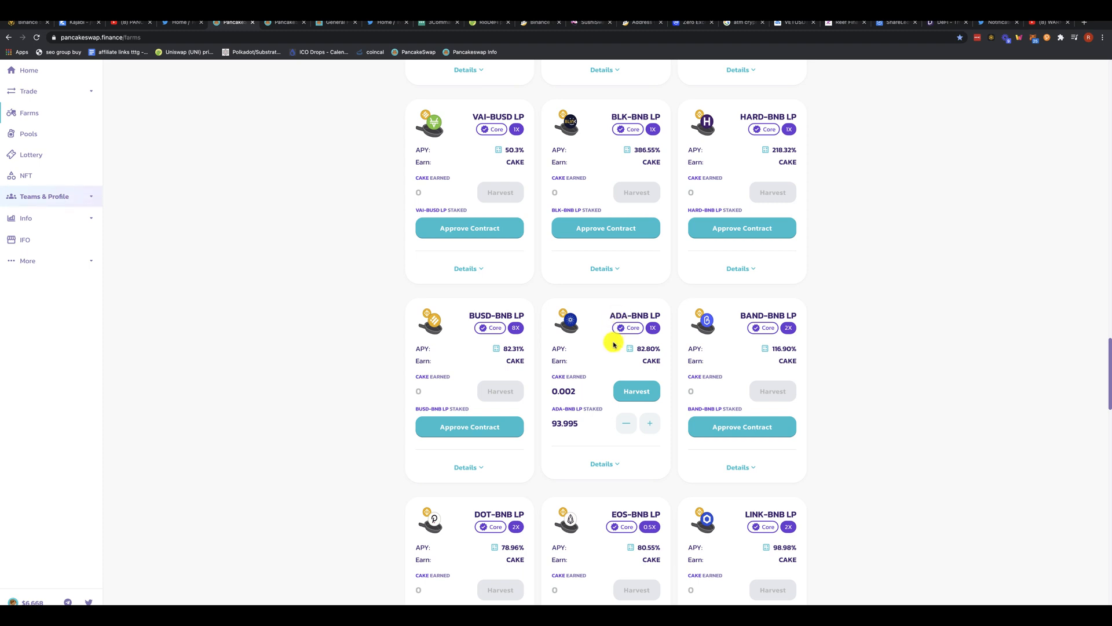
mouse_move(575, 387)
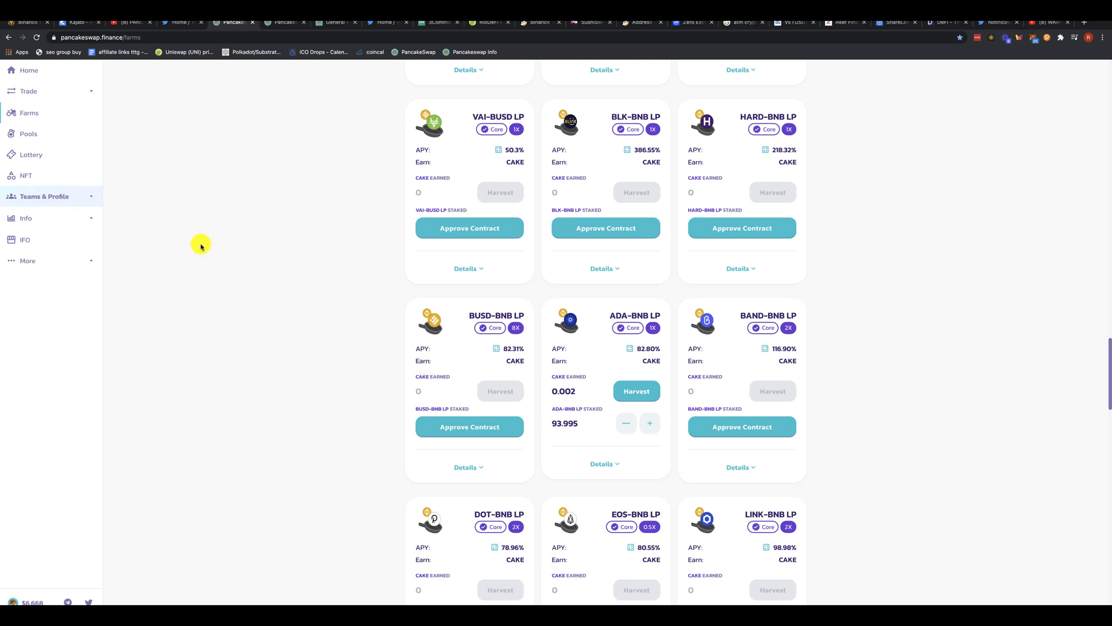
mouse_move(618, 320)
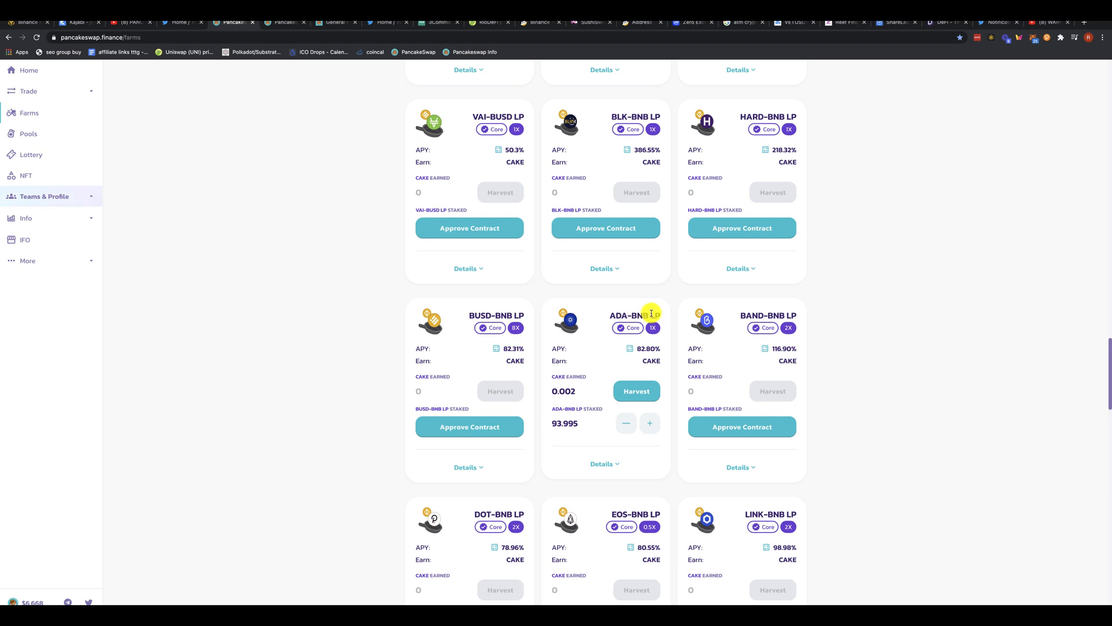
- Try the ADA-BNB unstake form with 1 entered, then move on to the Exchange swap page
click(626, 424)
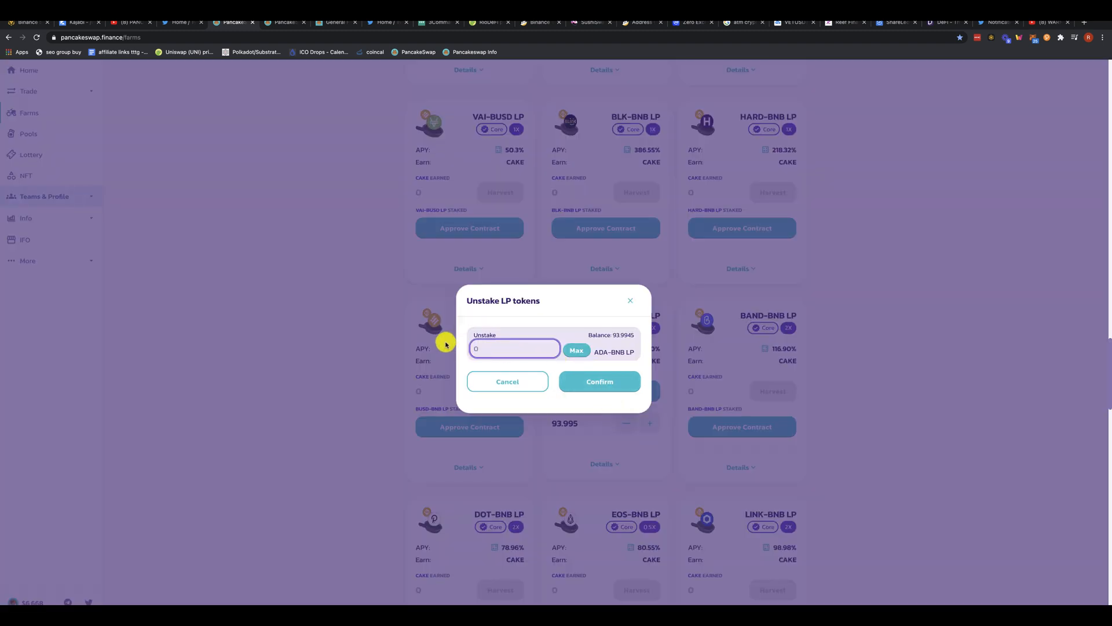
text(1)
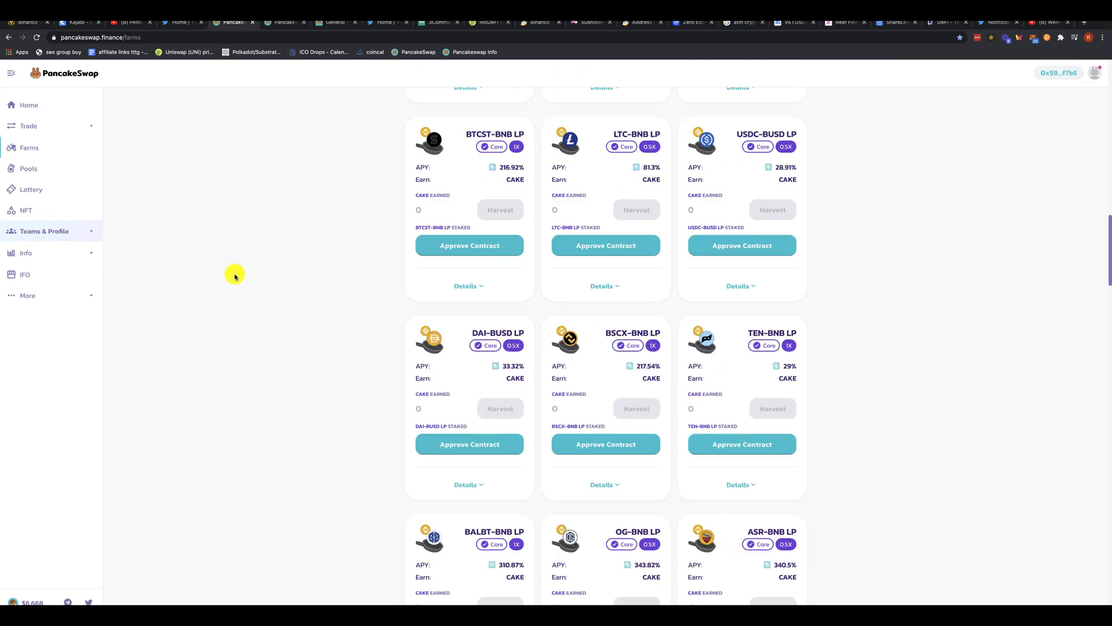
scroll(down, 3)
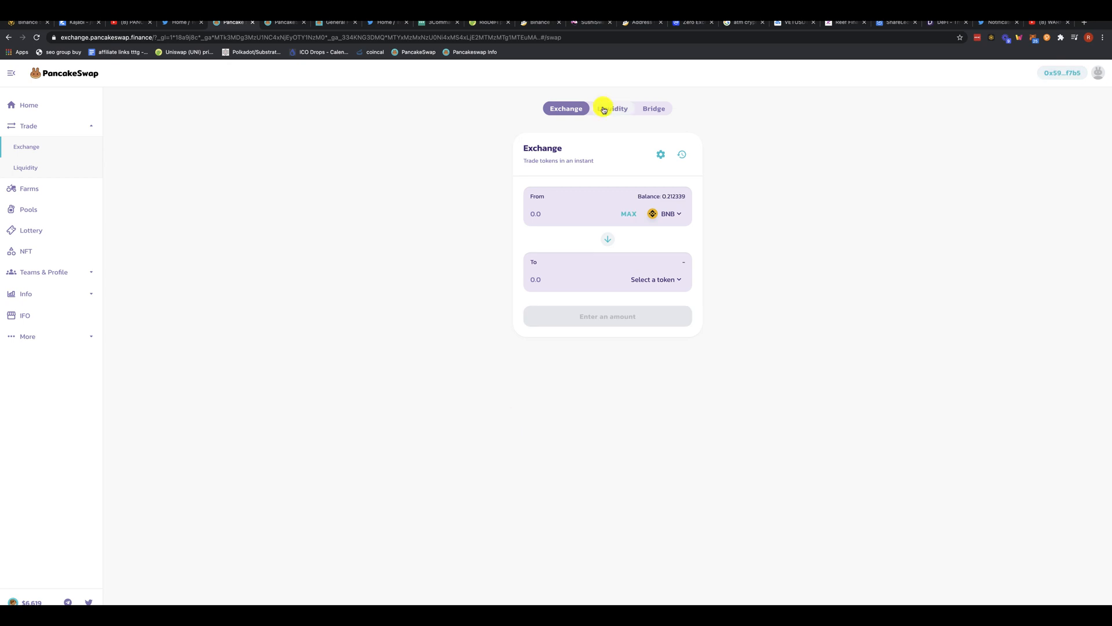
- Start removing the ADA/BNB position from Your Liquidity, holding 1 LP token
click(612, 108)
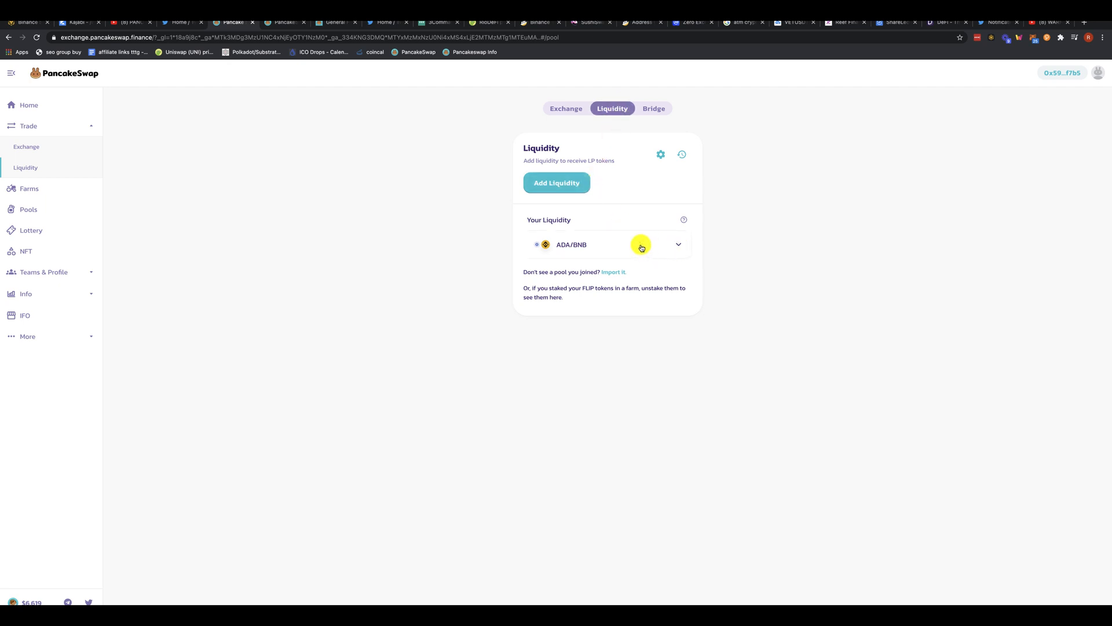
mouse_move(659, 263)
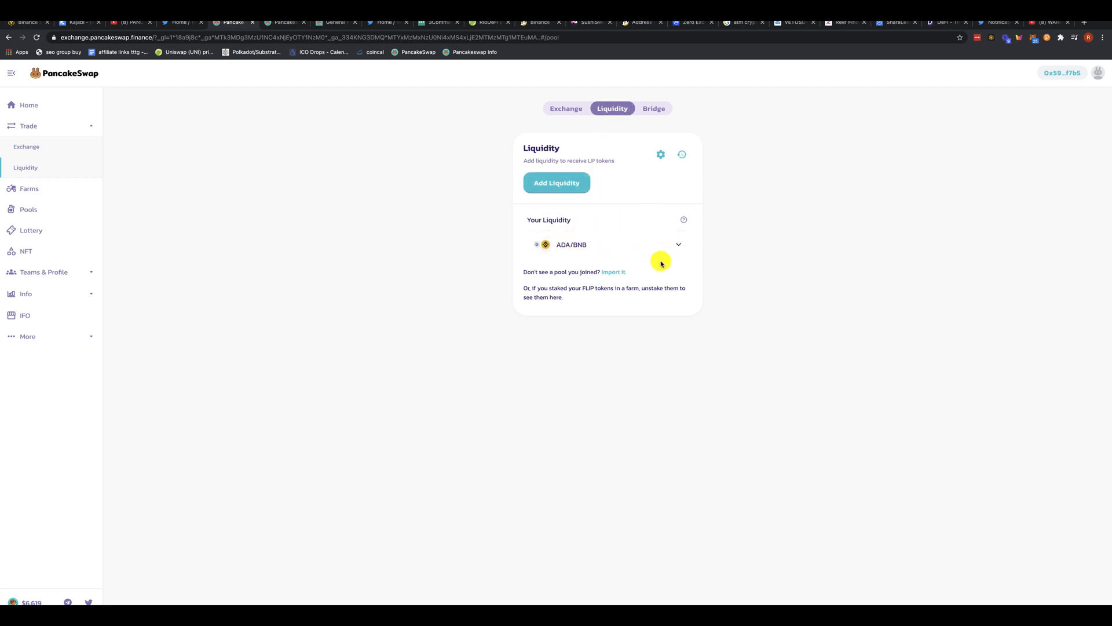
click(678, 244)
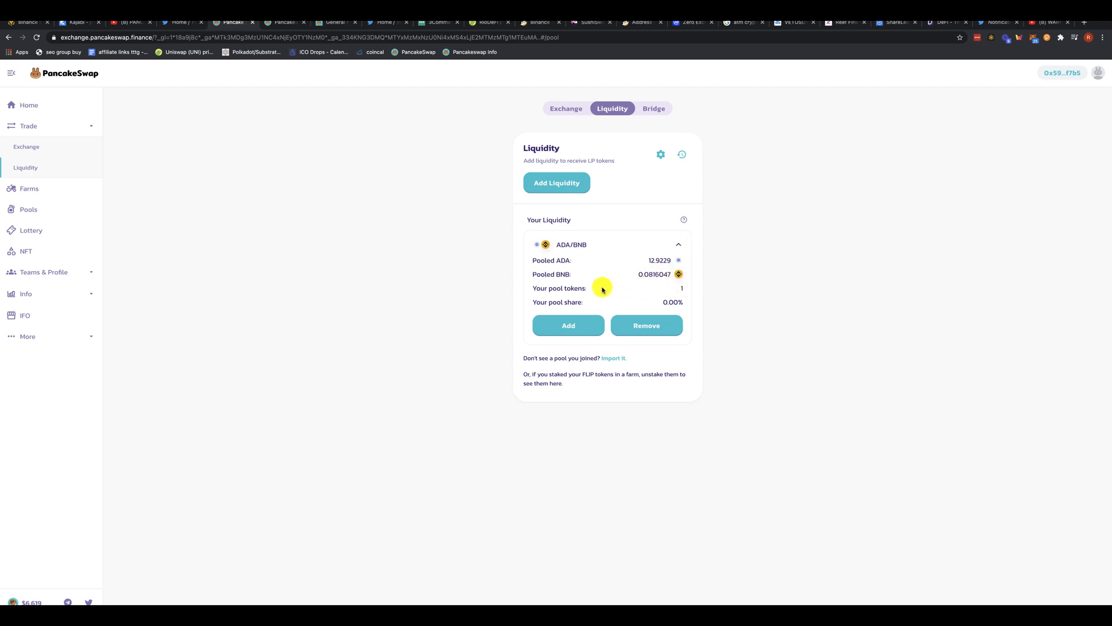
mouse_move(615, 264)
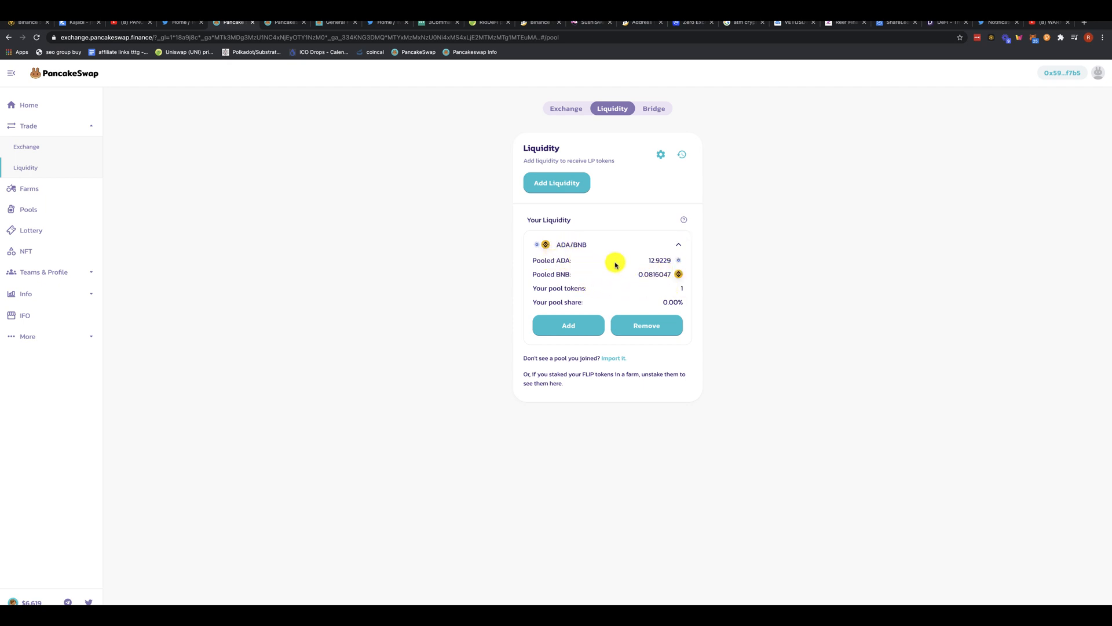
mouse_move(625, 292)
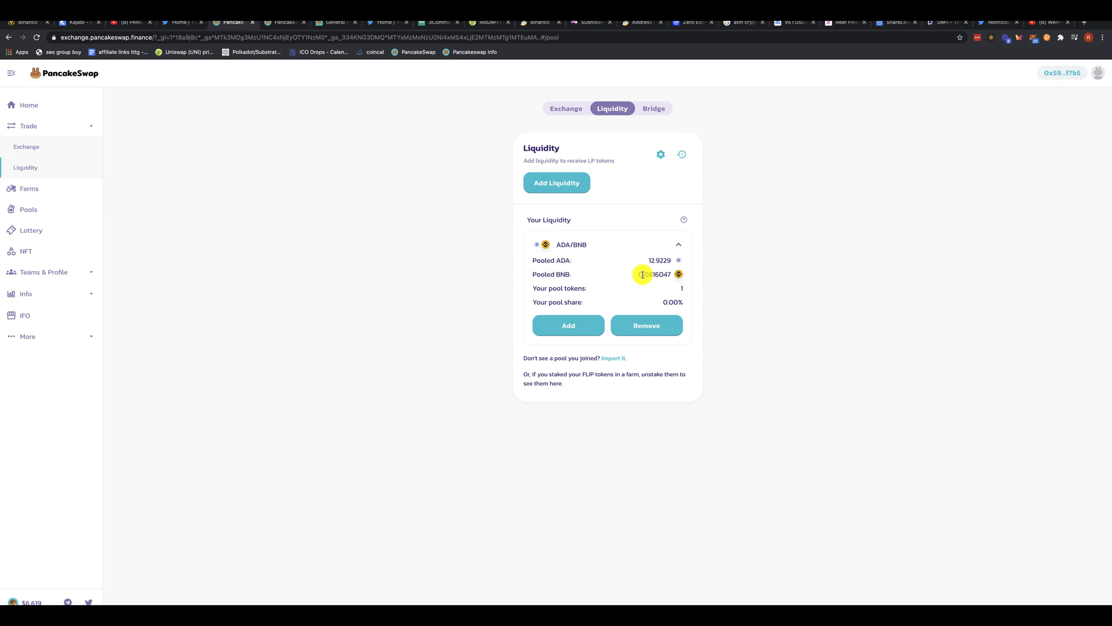
mouse_move(618, 261)
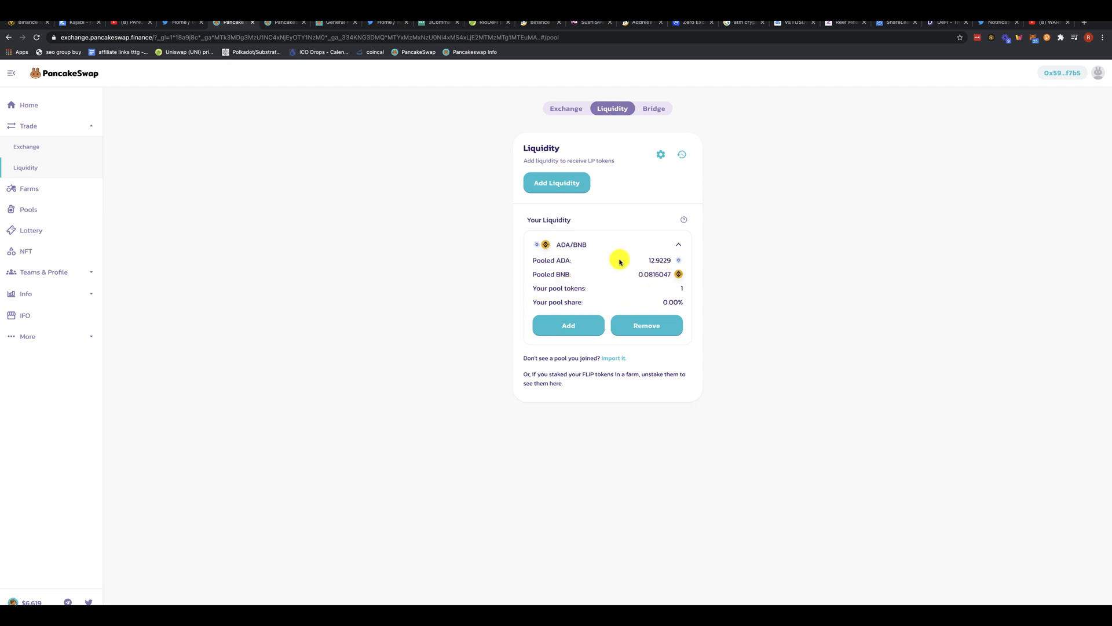
click(645, 324)
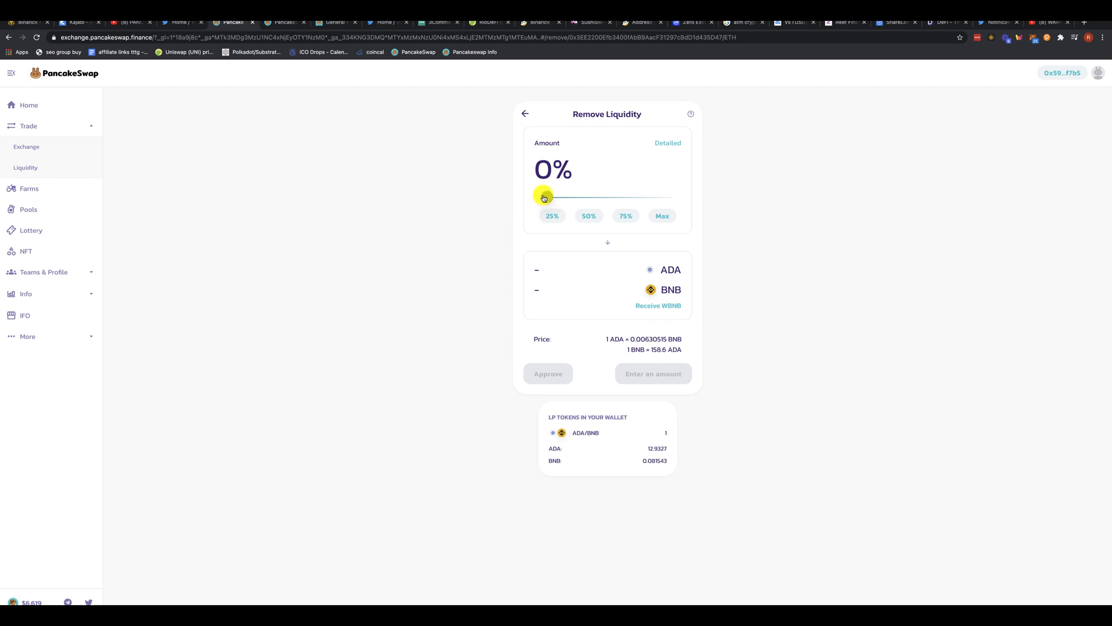
- Set the removal amount to 100%, giving 12.9327 ADA and 0.081543 BNB to receive
click(662, 215)
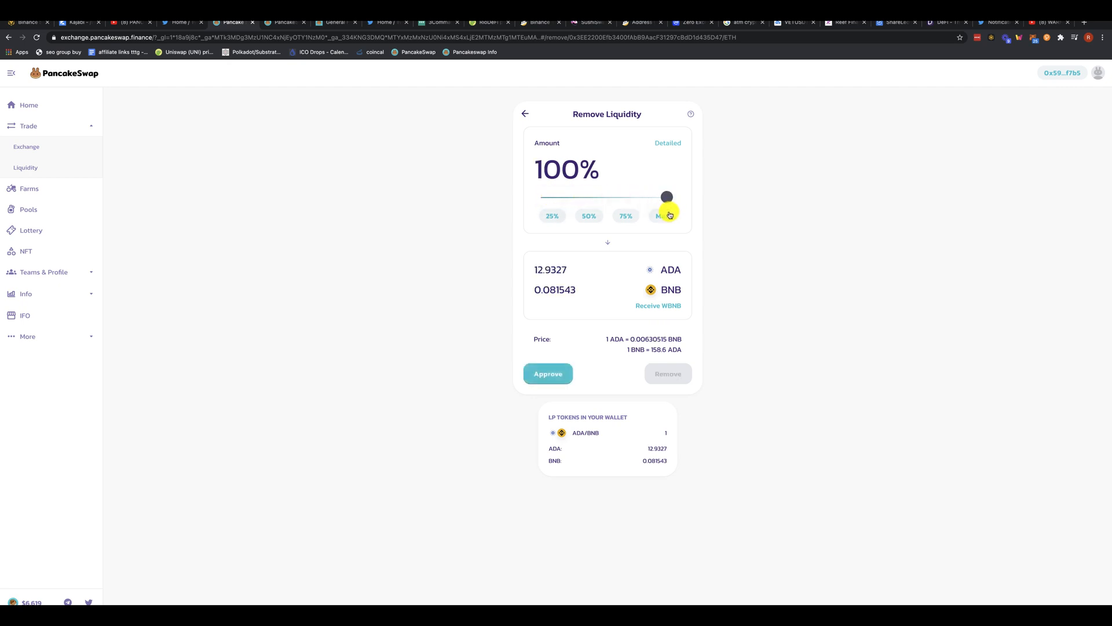
click(662, 216)
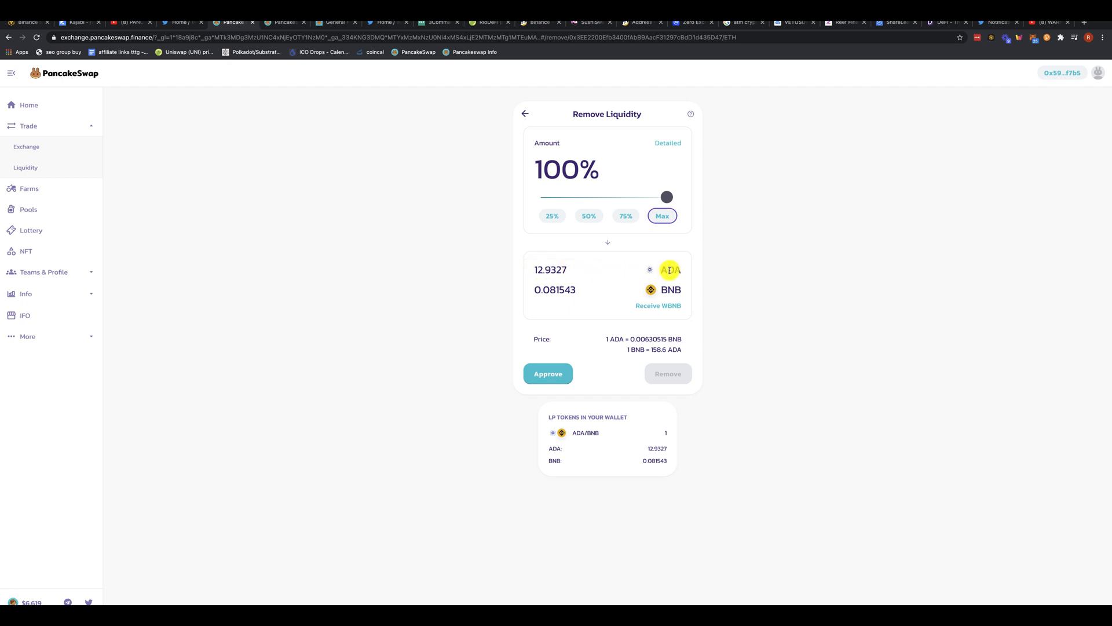
mouse_move(683, 298)
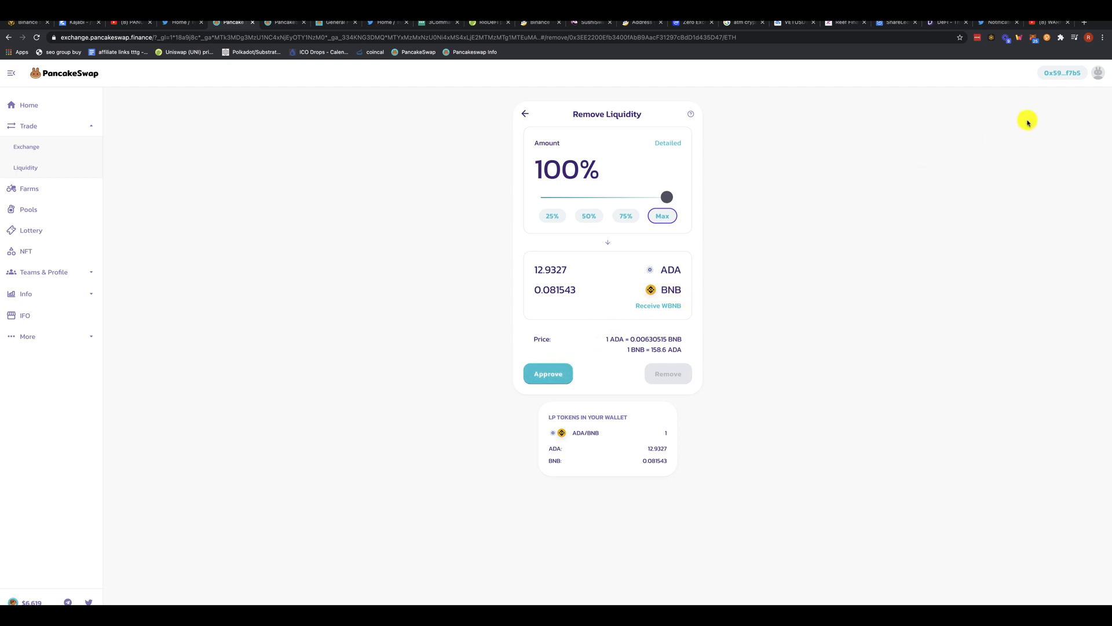
mouse_move(572, 289)
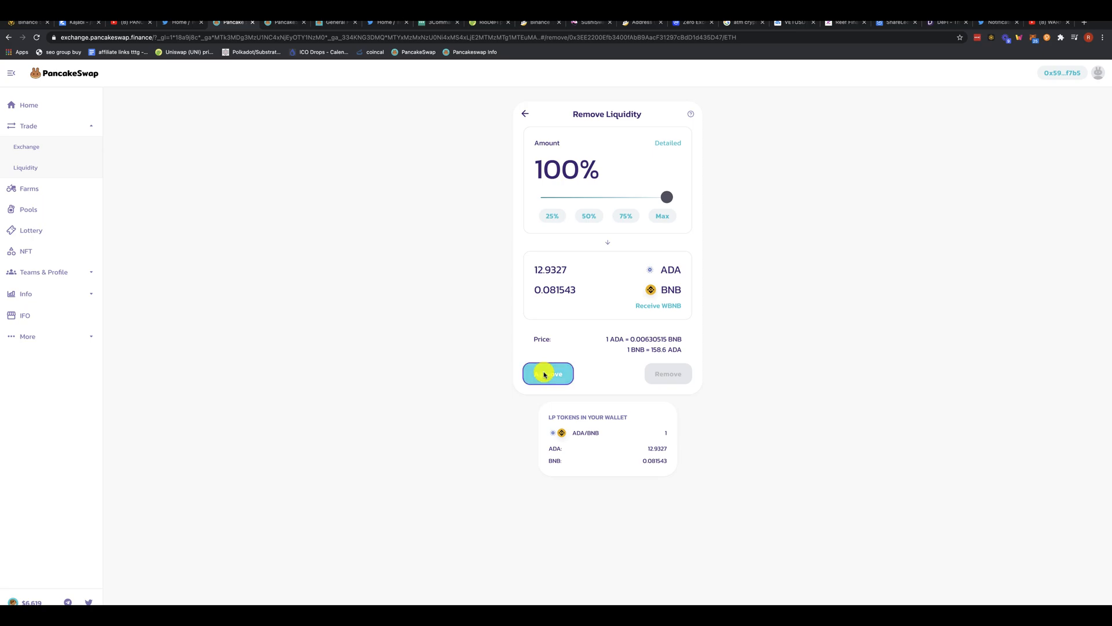
- Approve the ADA/BNB LP token for removal, prompting a wallet permission request
click(549, 373)
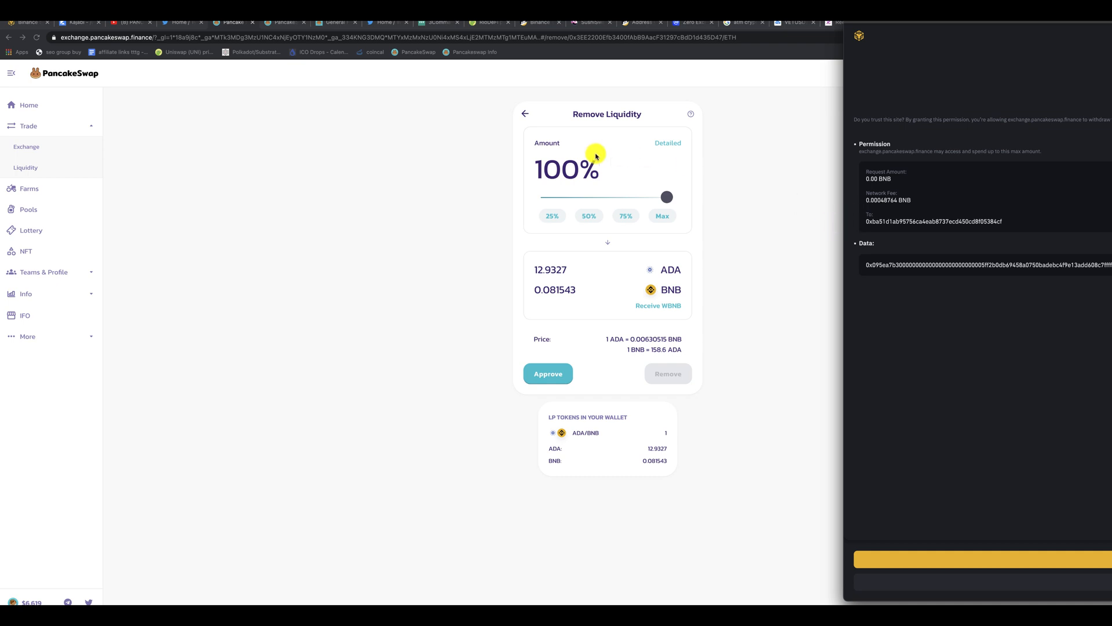
mouse_move(460, 188)
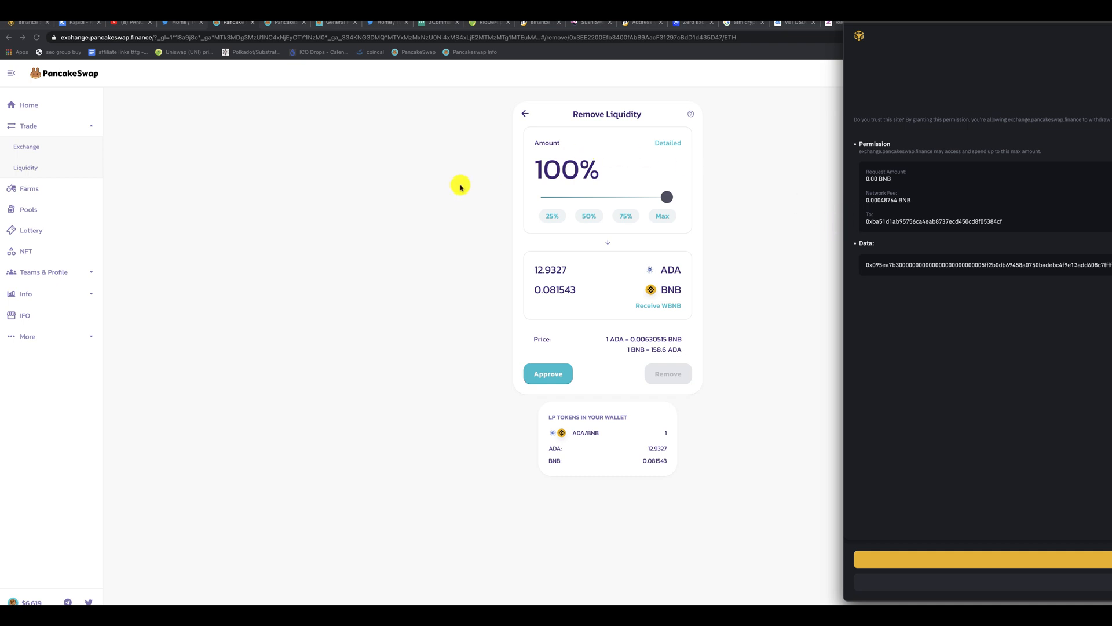
mouse_move(488, 205)
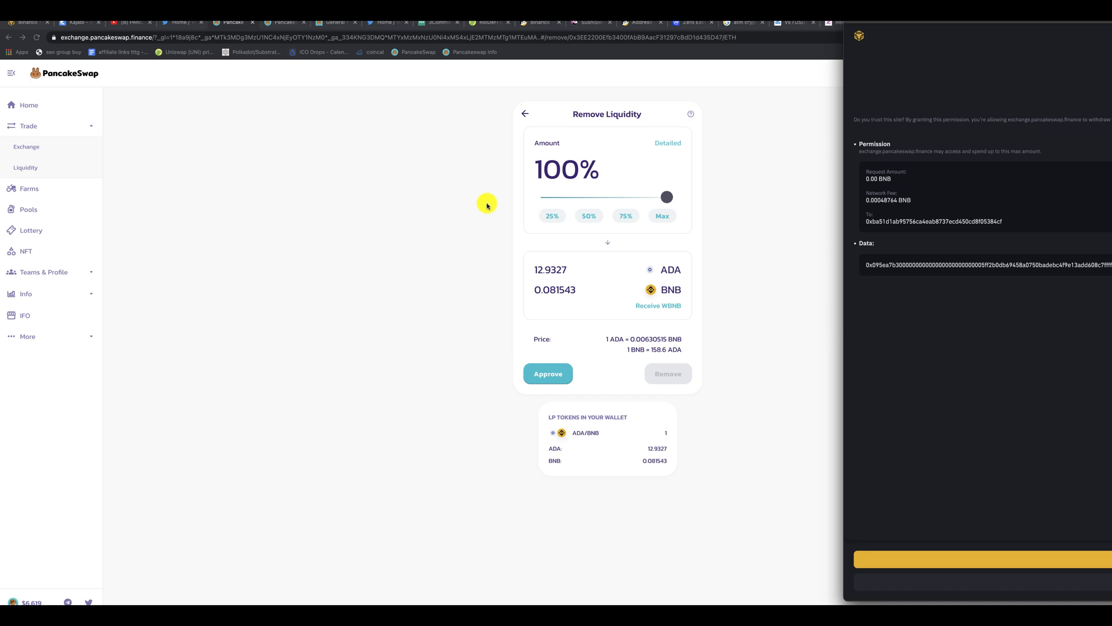
mouse_move(137, 243)
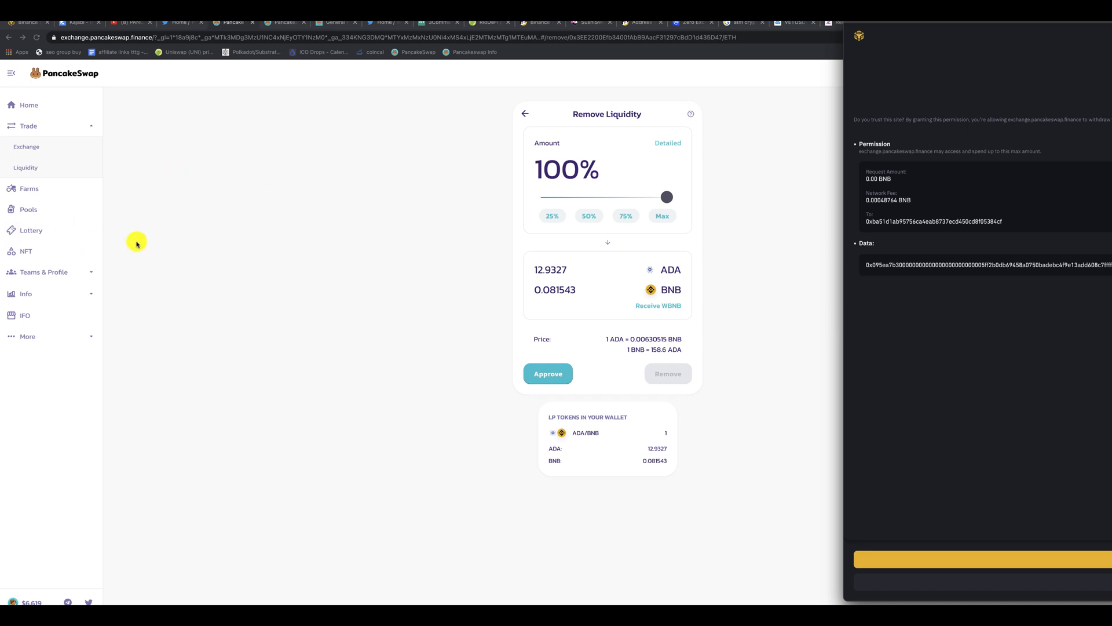
mouse_move(208, 245)
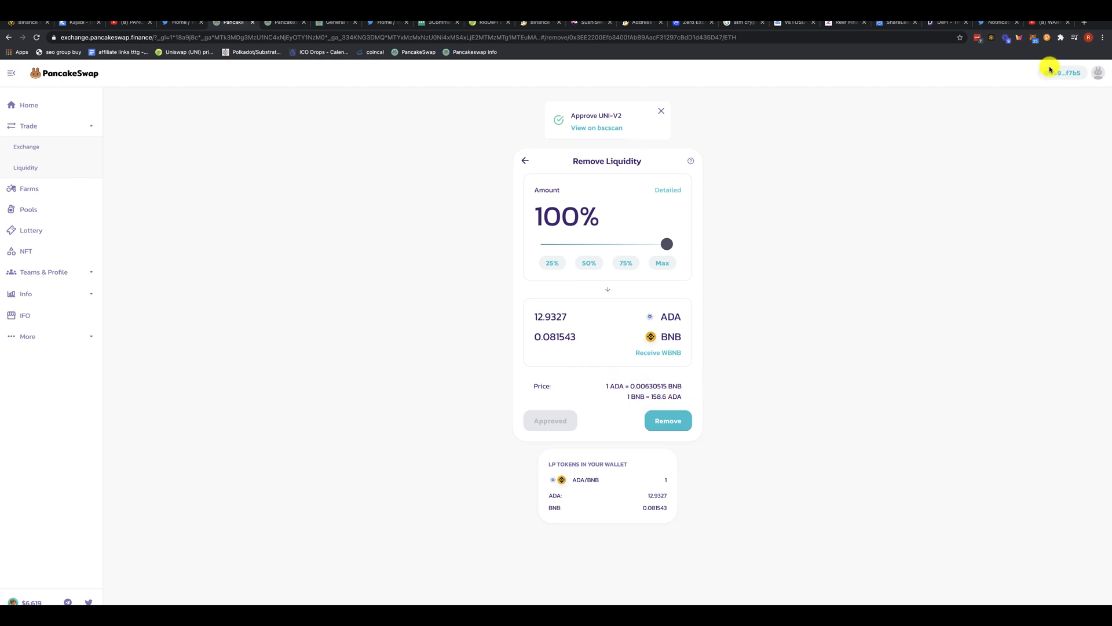
mouse_move(749, 387)
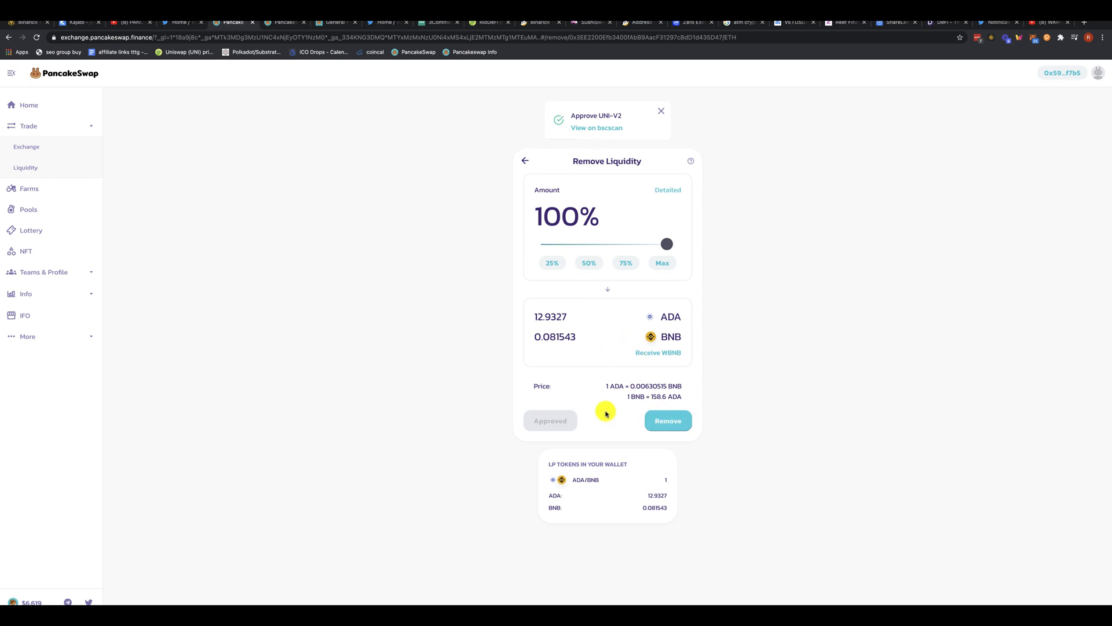
- Submit removal of 12.9 ADA and 0.0815 BNB and sign it in the wallet
click(666, 419)
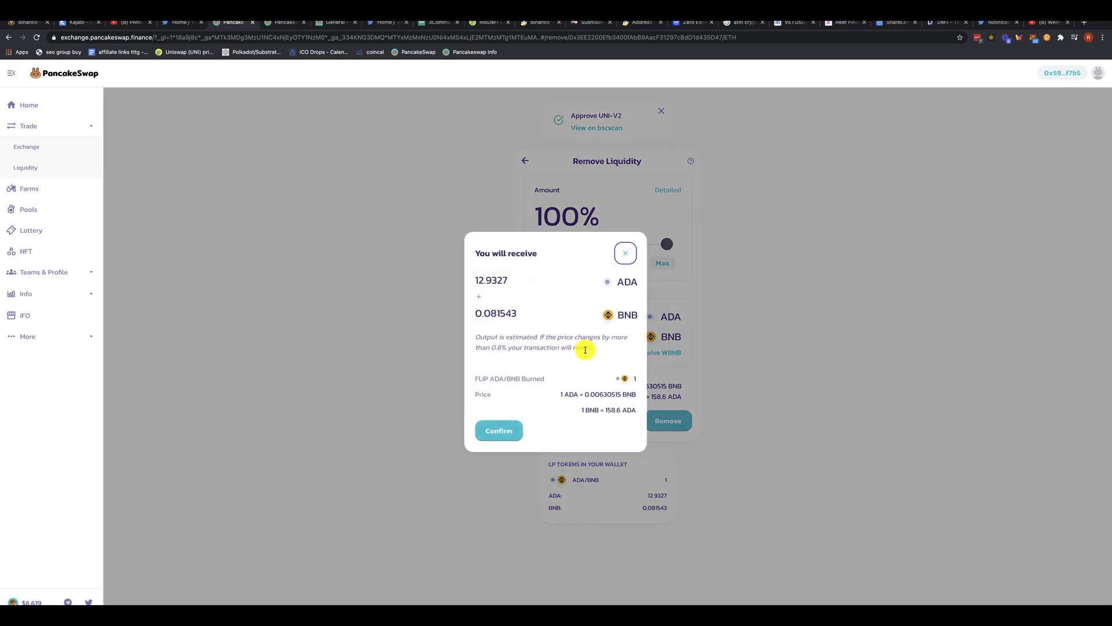
click(498, 430)
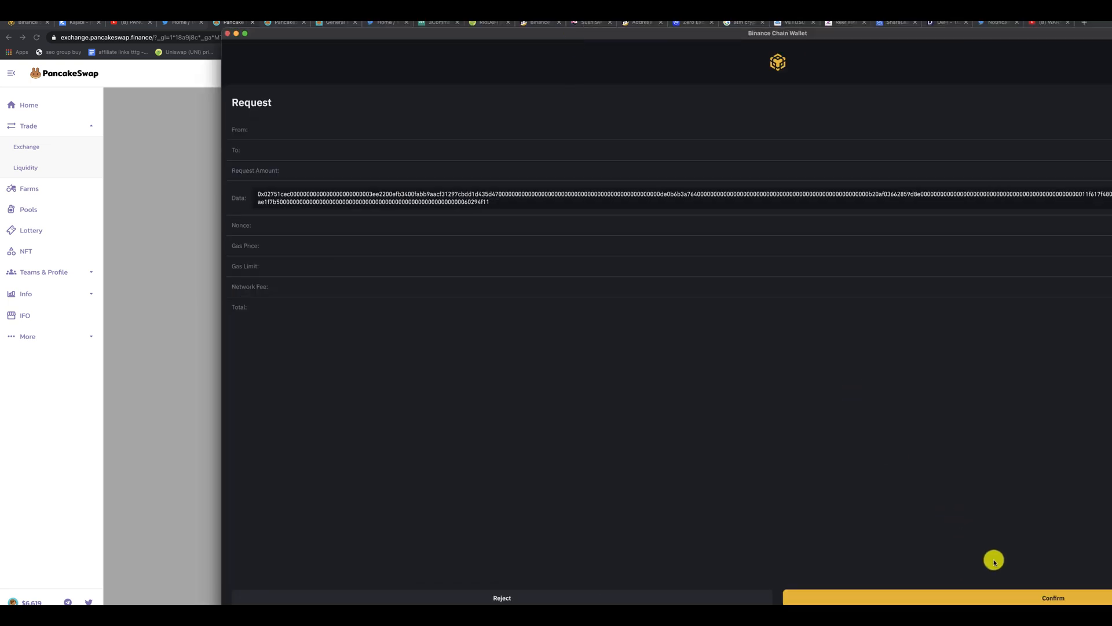
click(1053, 598)
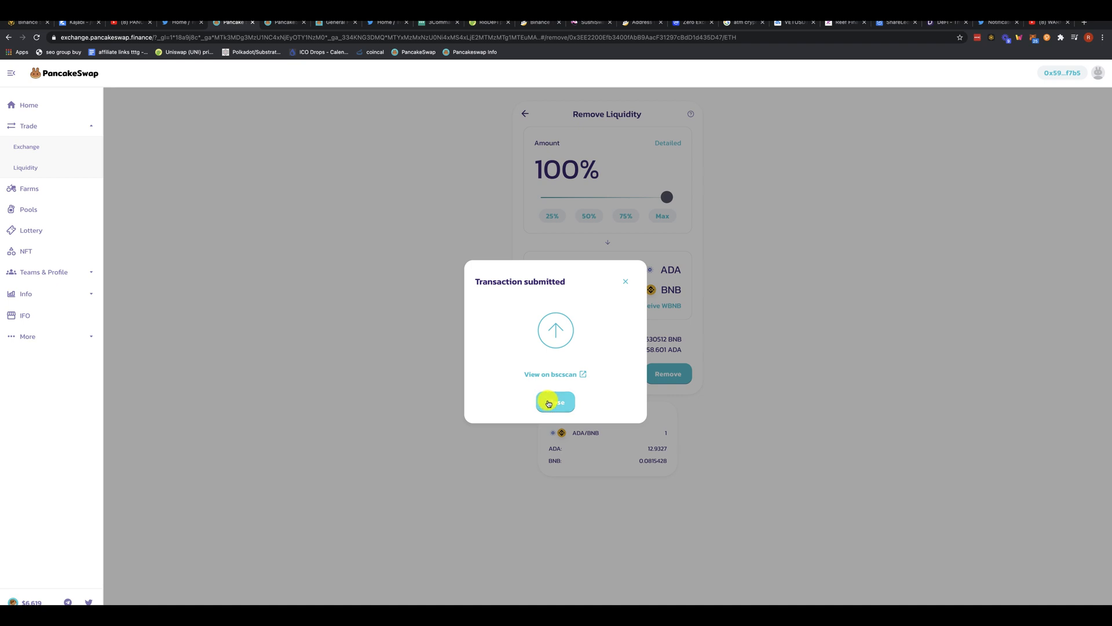
mouse_move(573, 374)
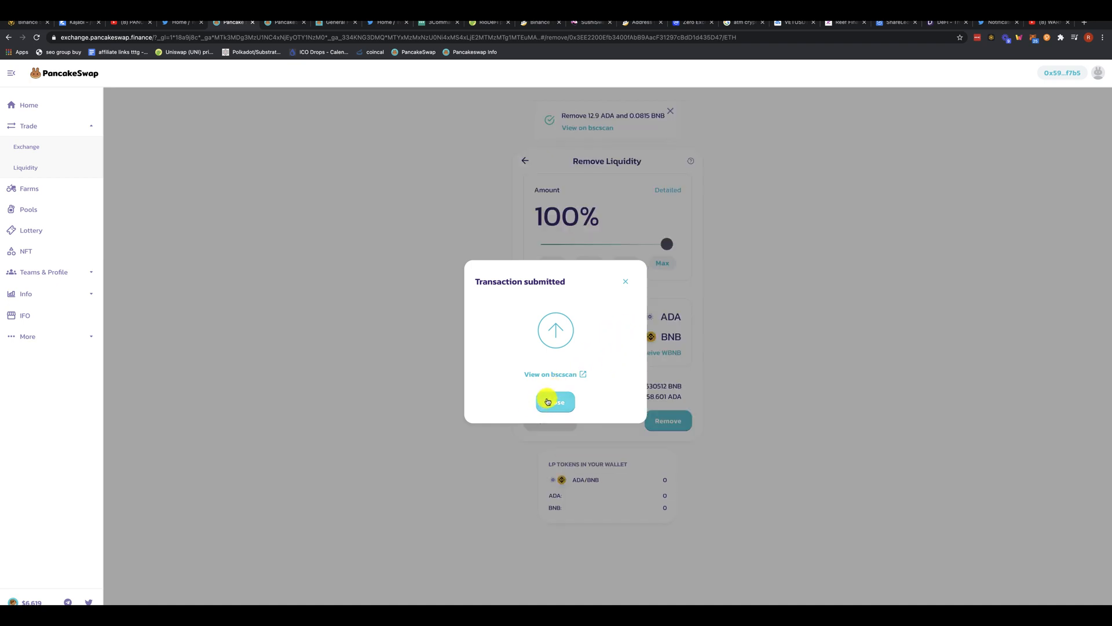
- Check the wallet now holds about 12.93 ADA and 0.2916 BNB, then close it
click(555, 402)
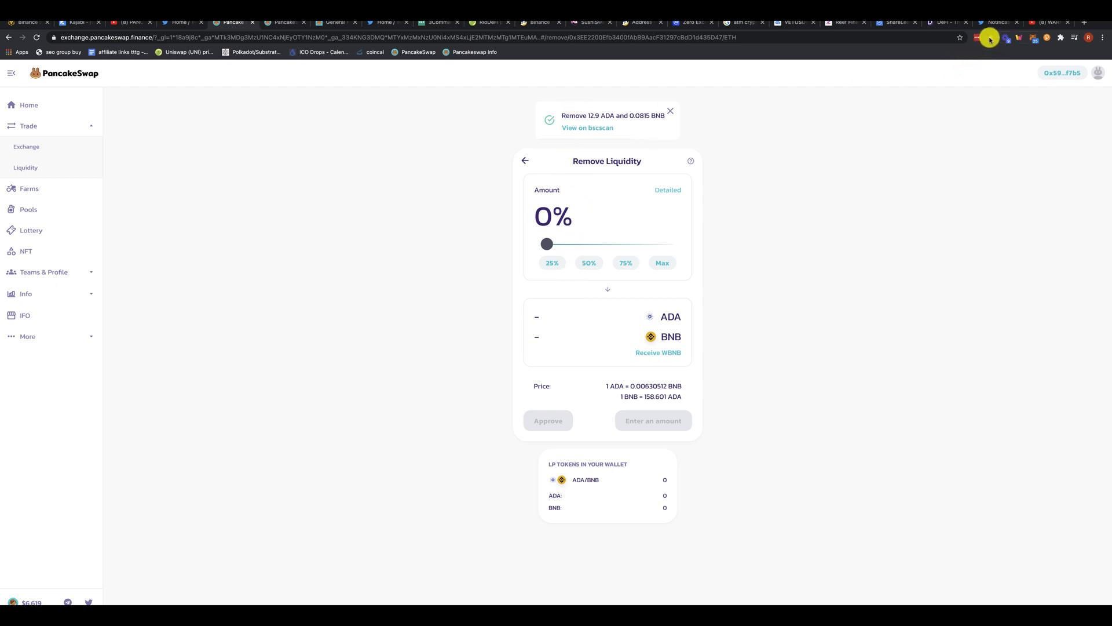
mouse_move(991, 39)
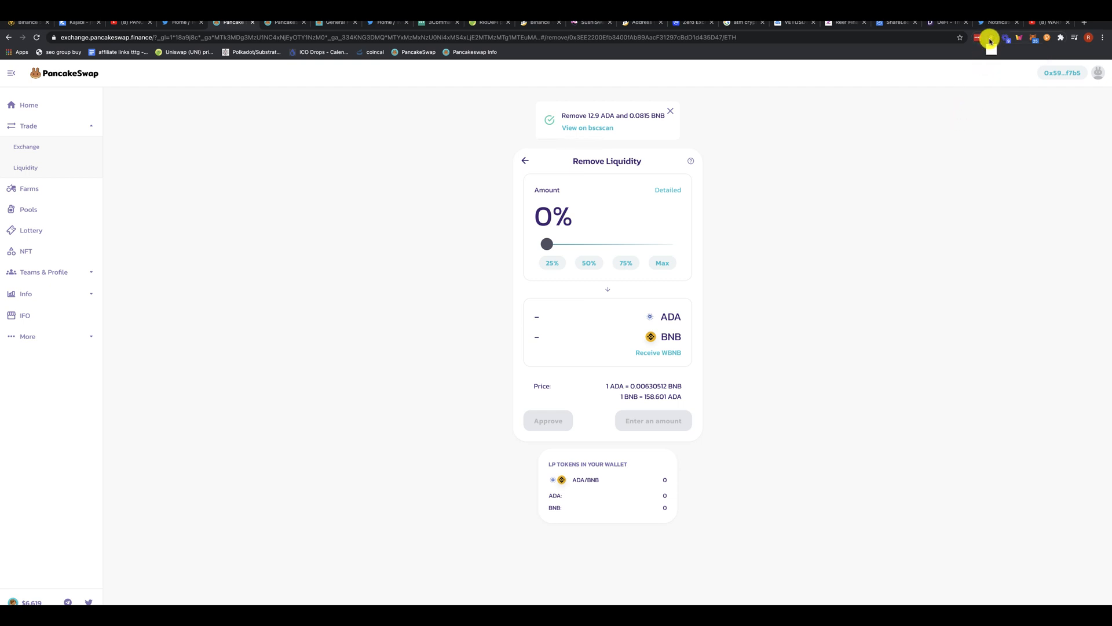
click(991, 38)
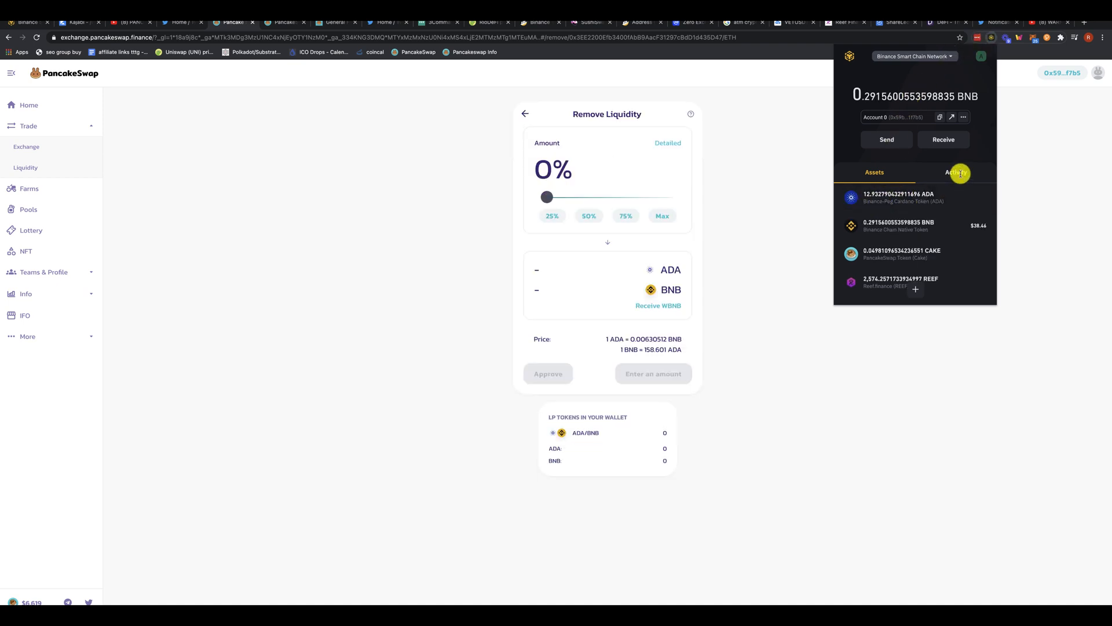
click(956, 171)
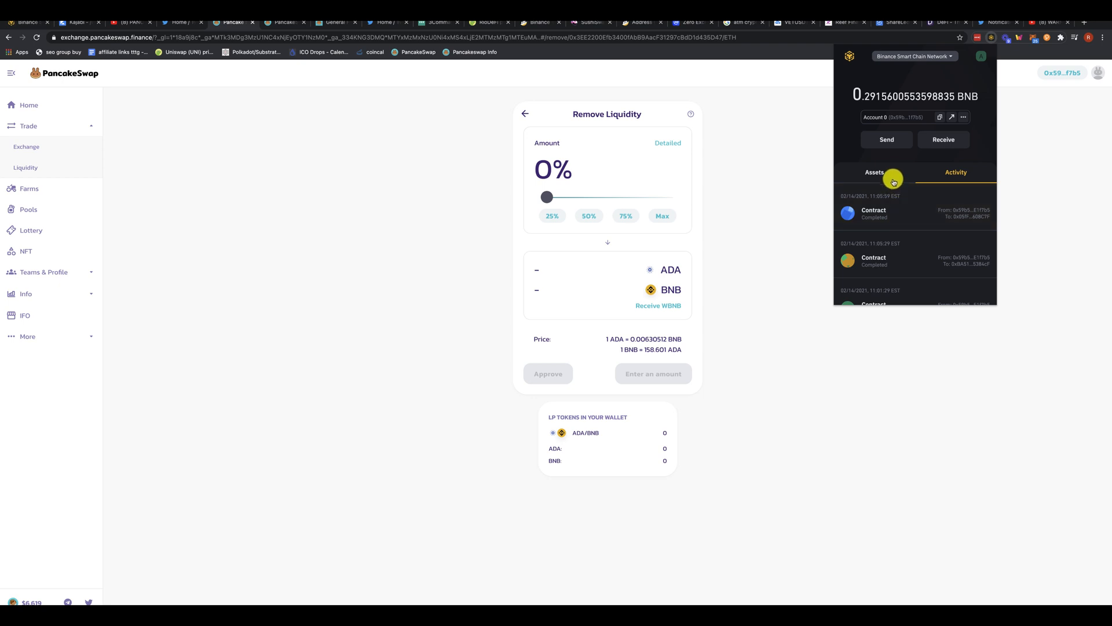
click(875, 172)
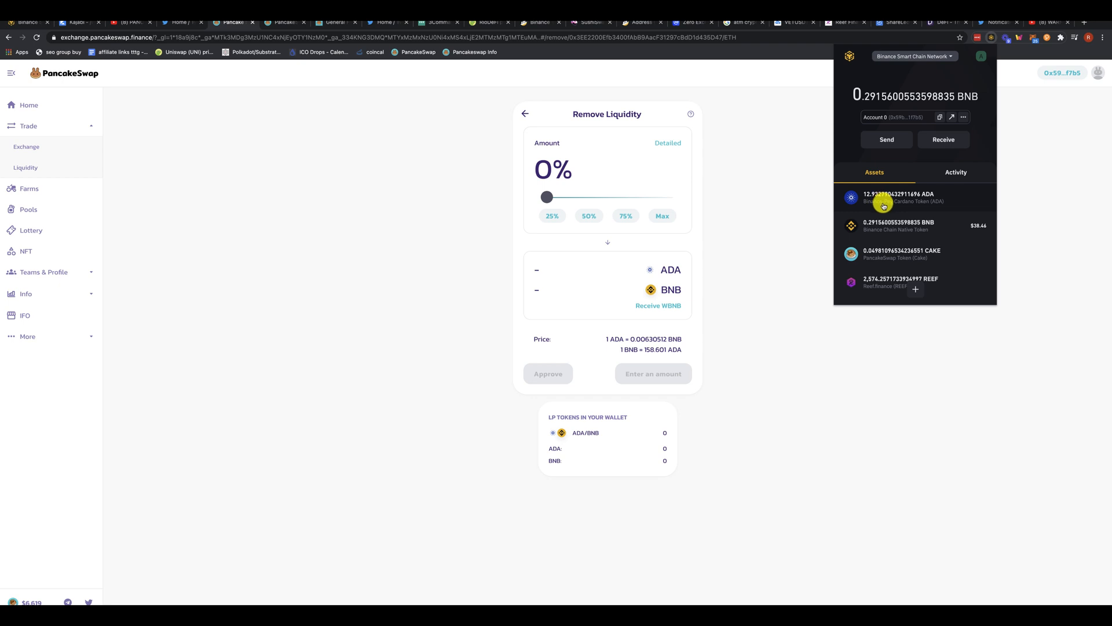
mouse_move(877, 229)
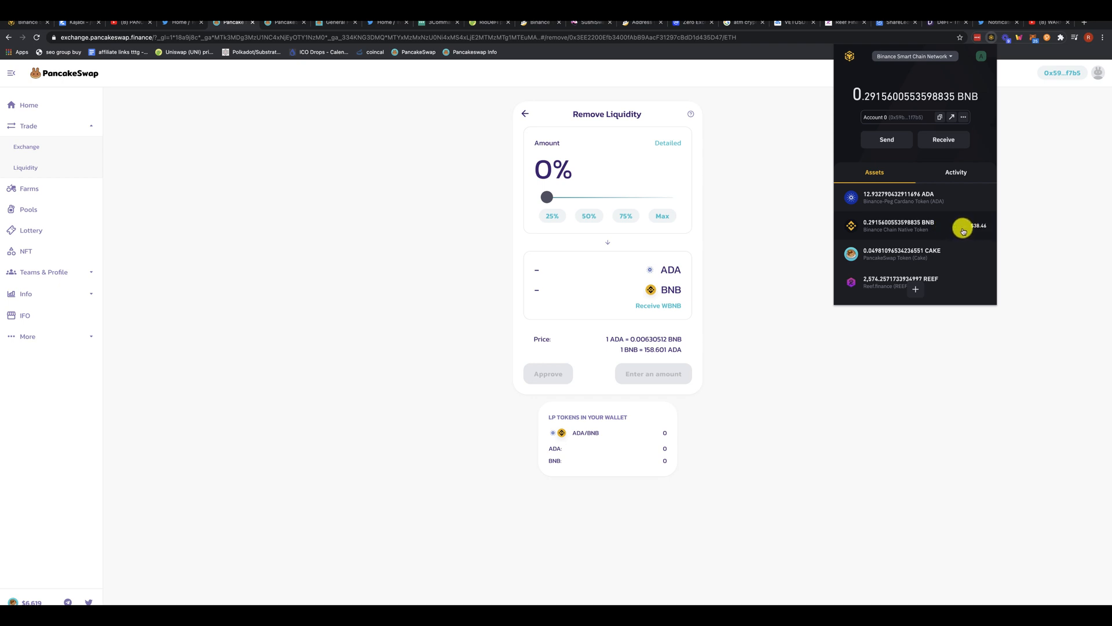
click(473, 214)
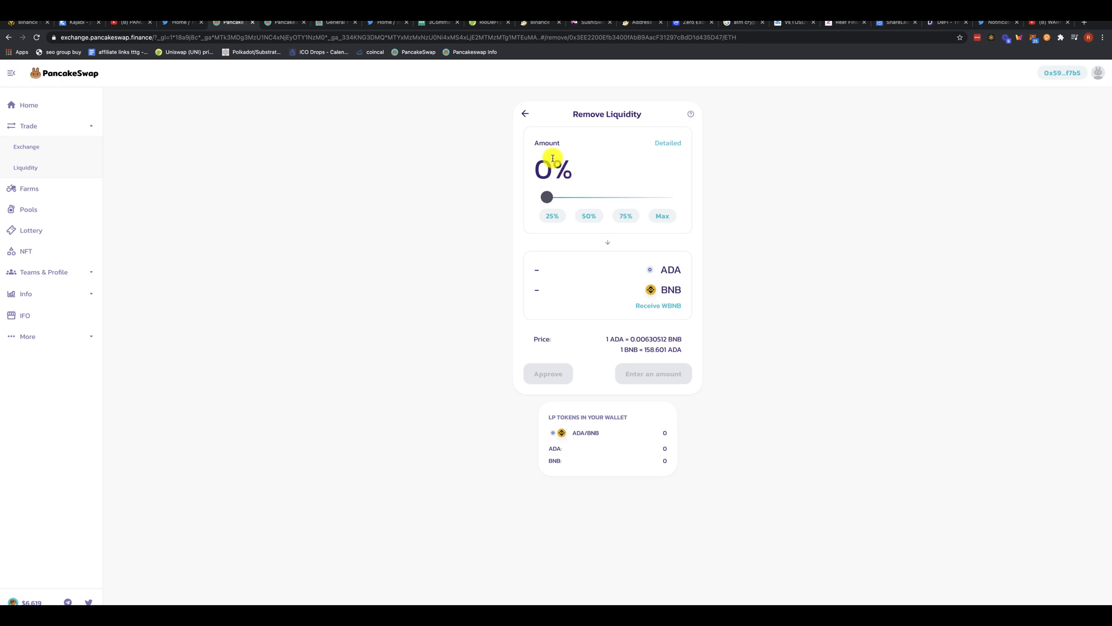
- Check the Liquidity overview and Add Liquidity token selector, then return to the Farms page
click(24, 167)
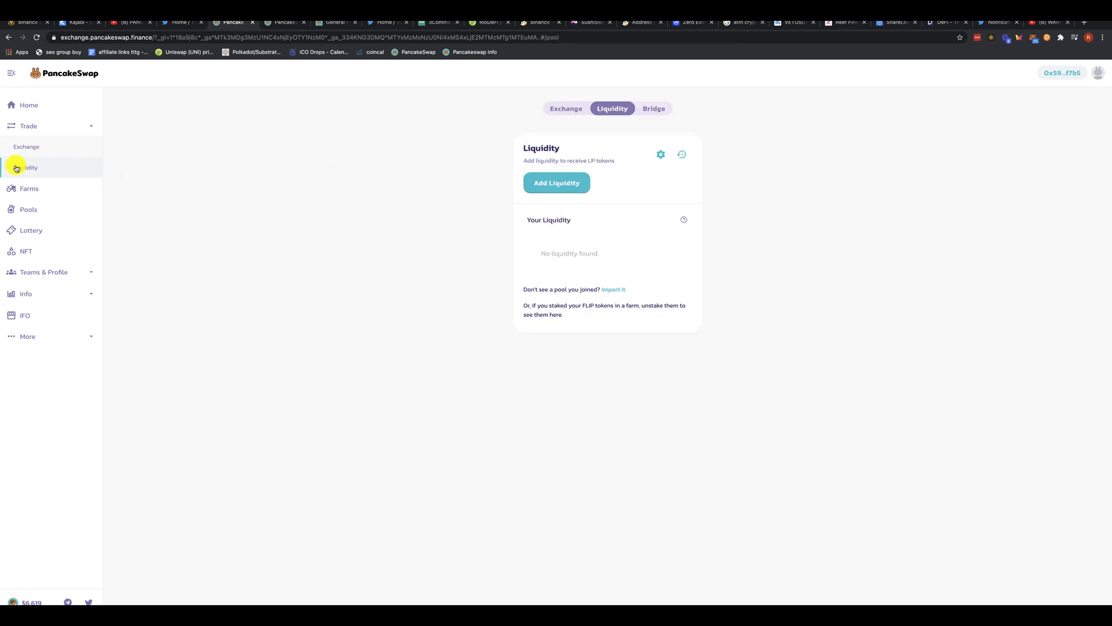
click(558, 183)
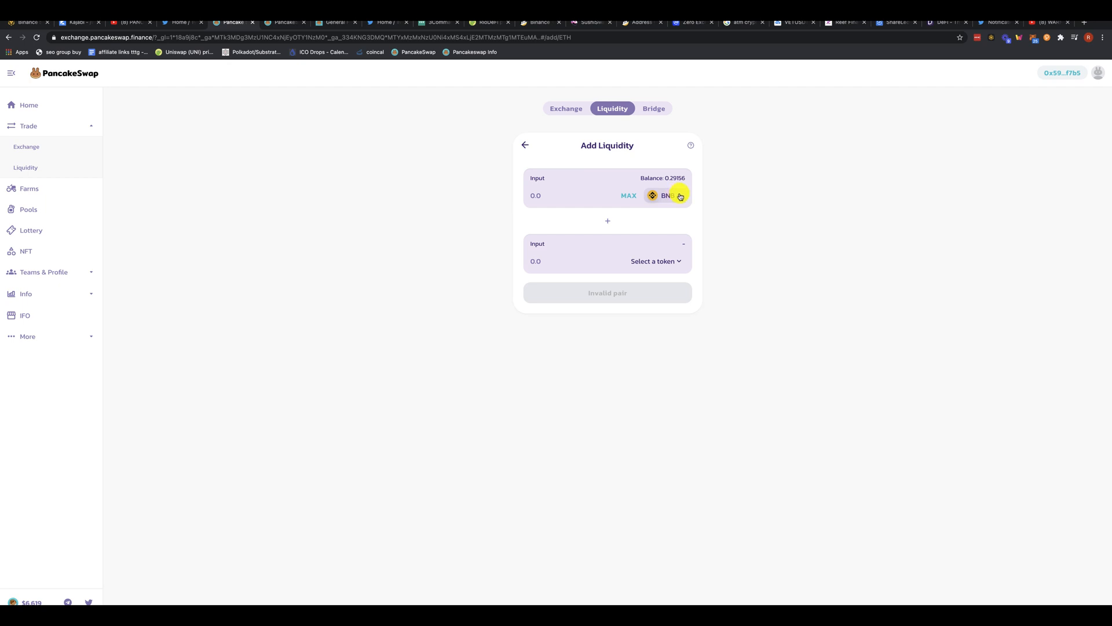
mouse_move(700, 215)
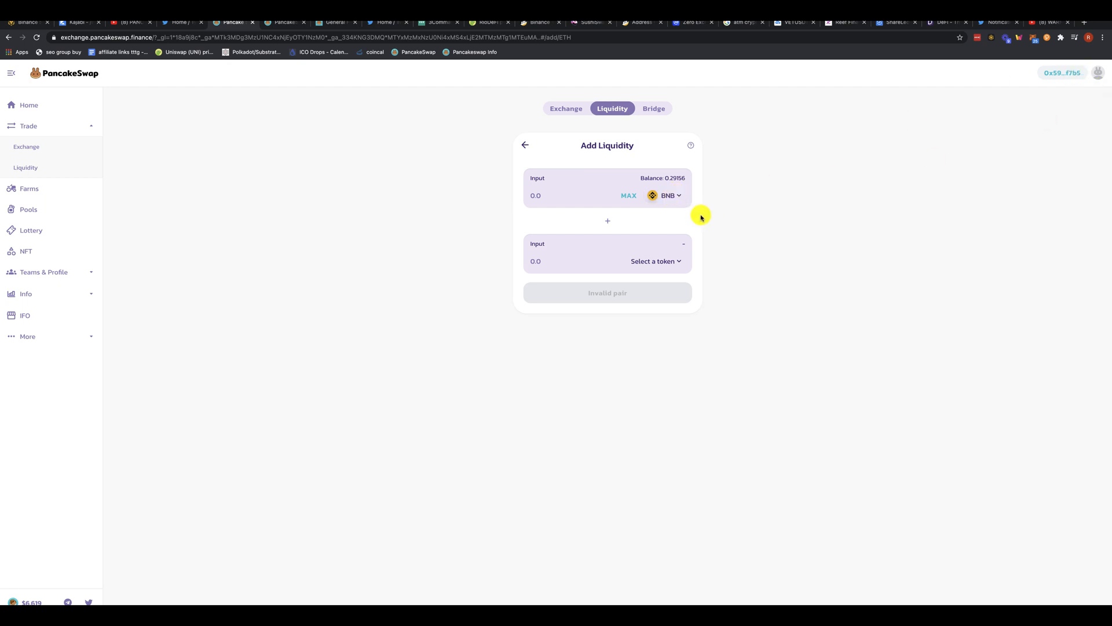
click(654, 261)
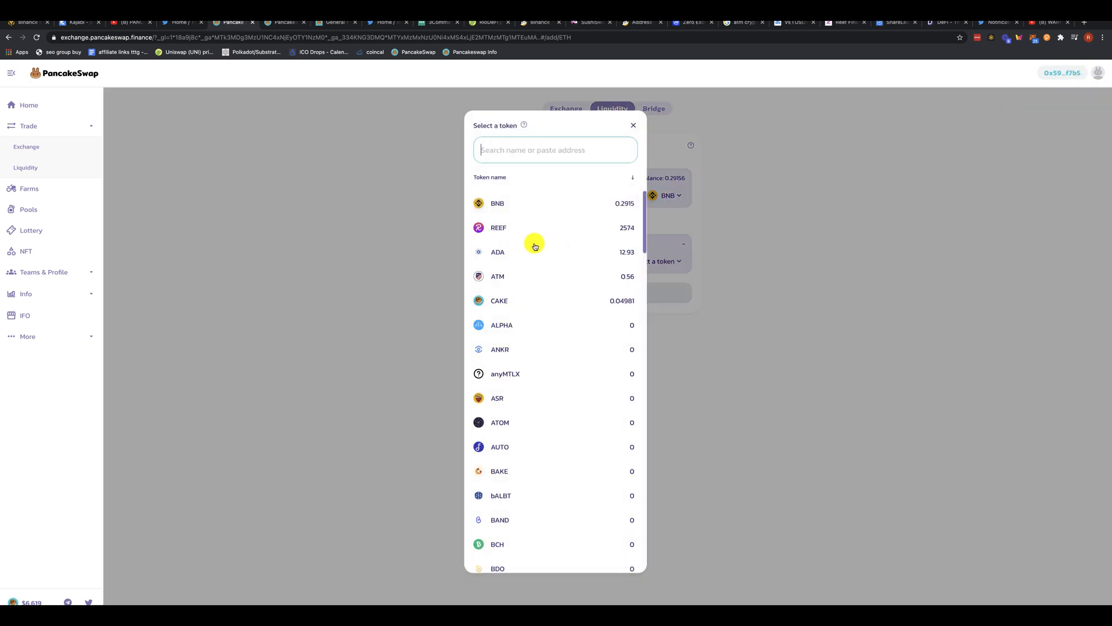
mouse_move(501, 276)
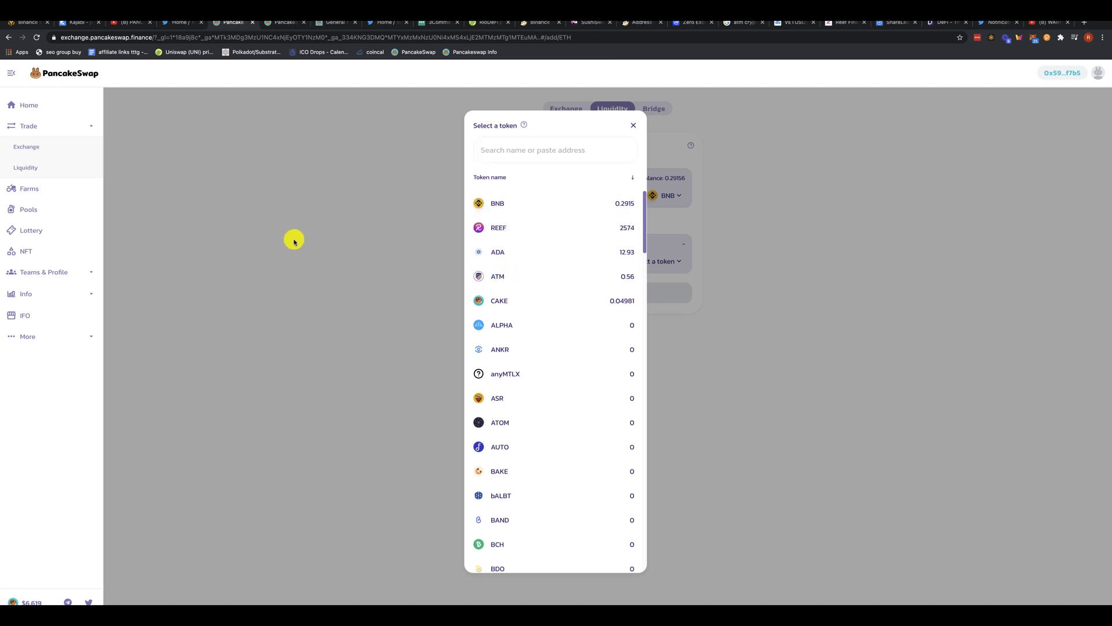
click(633, 125)
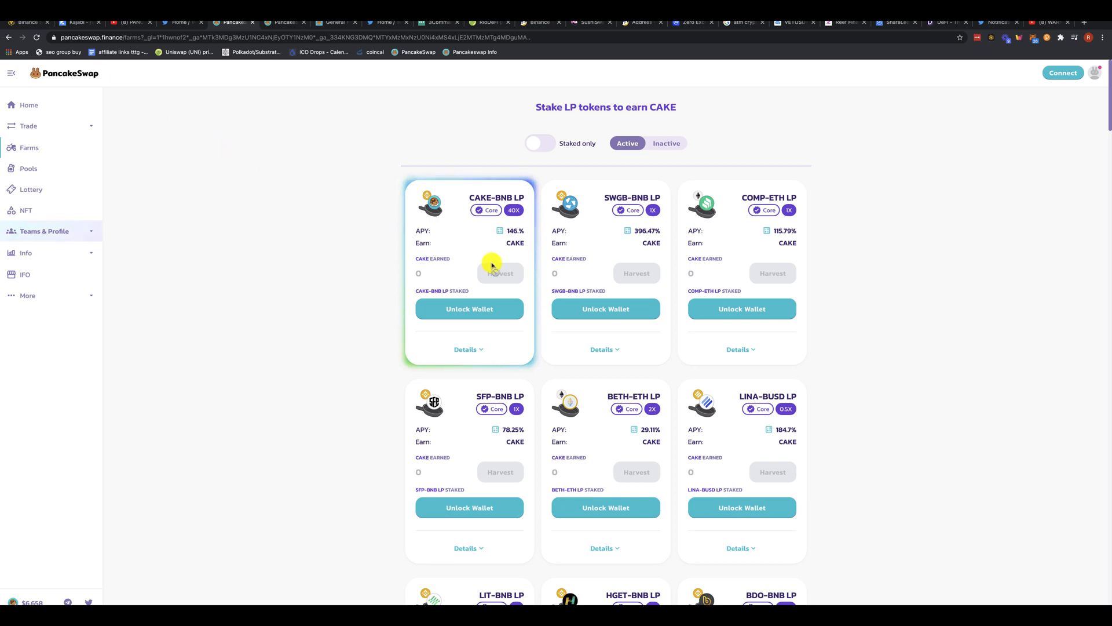
- Show the SWGB-BNB LP farm's ROI breakdown, up to 5059.04% for 365 days
scroll(down, 3)
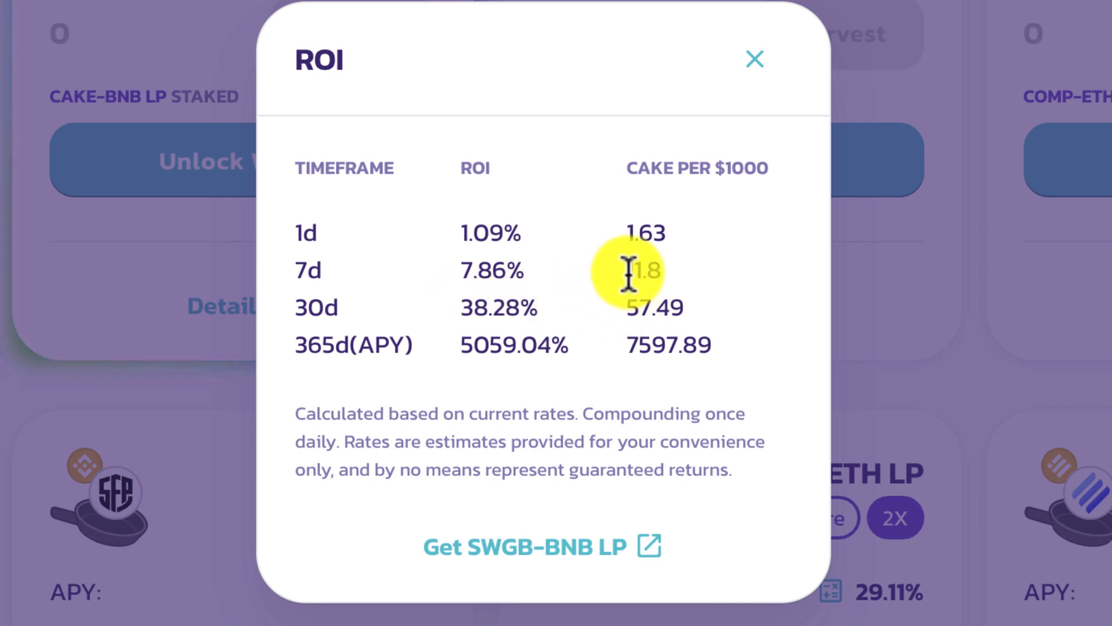
double_click(644, 270)
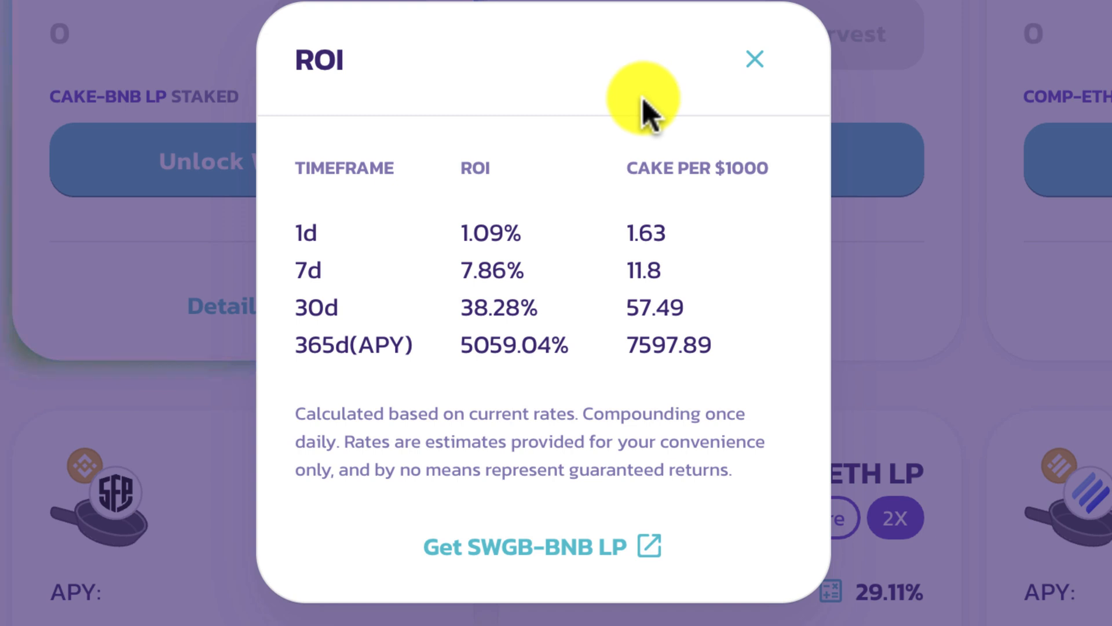
mouse_move(546, 308)
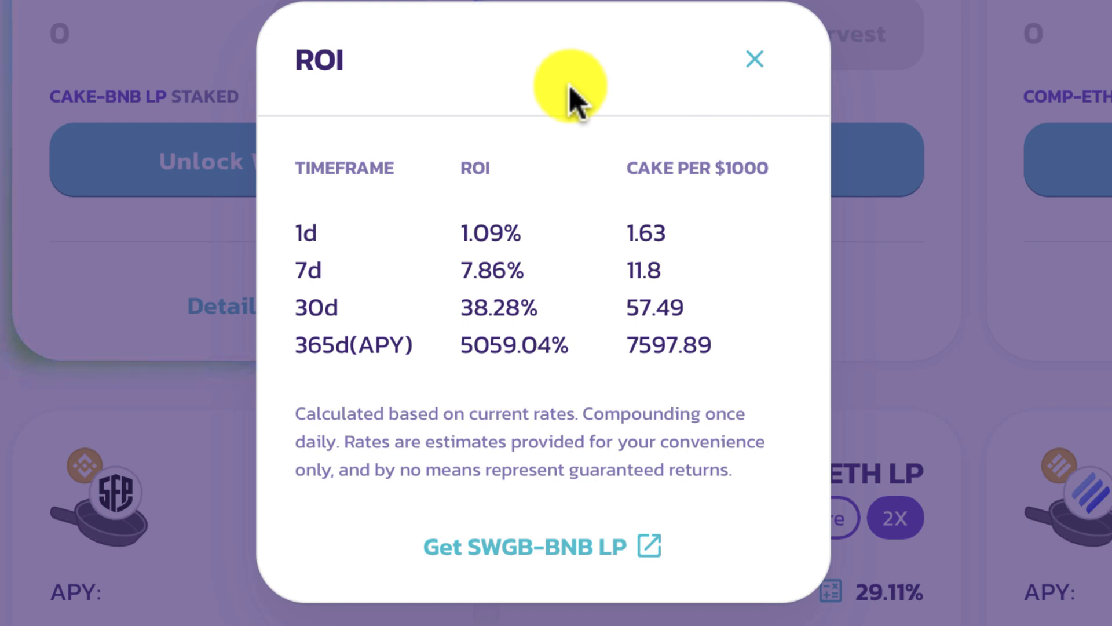
mouse_move(561, 267)
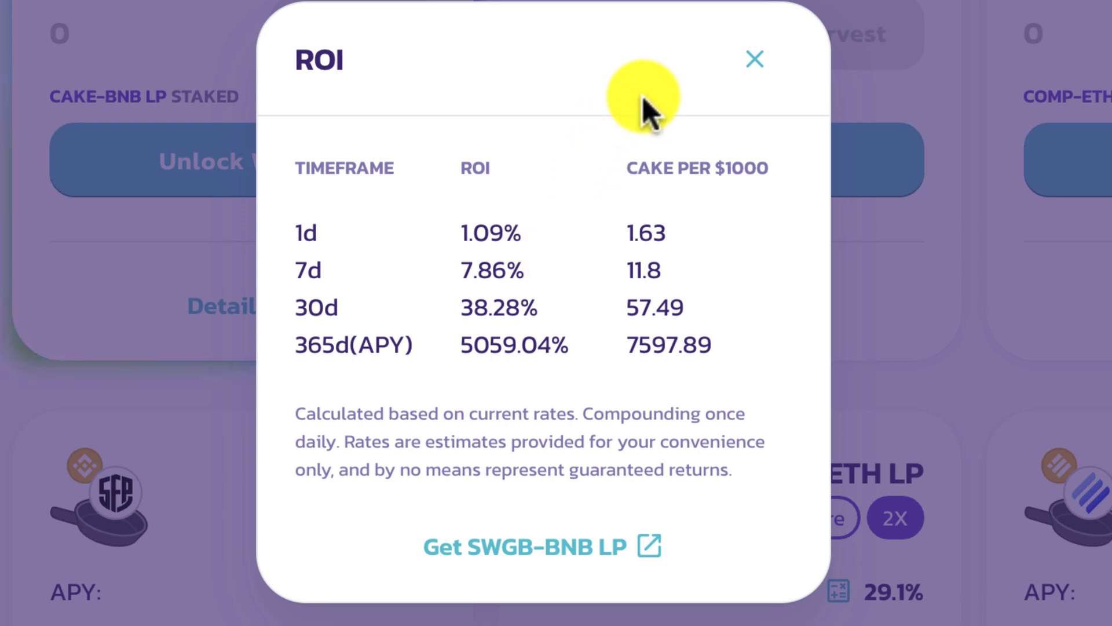
mouse_move(603, 117)
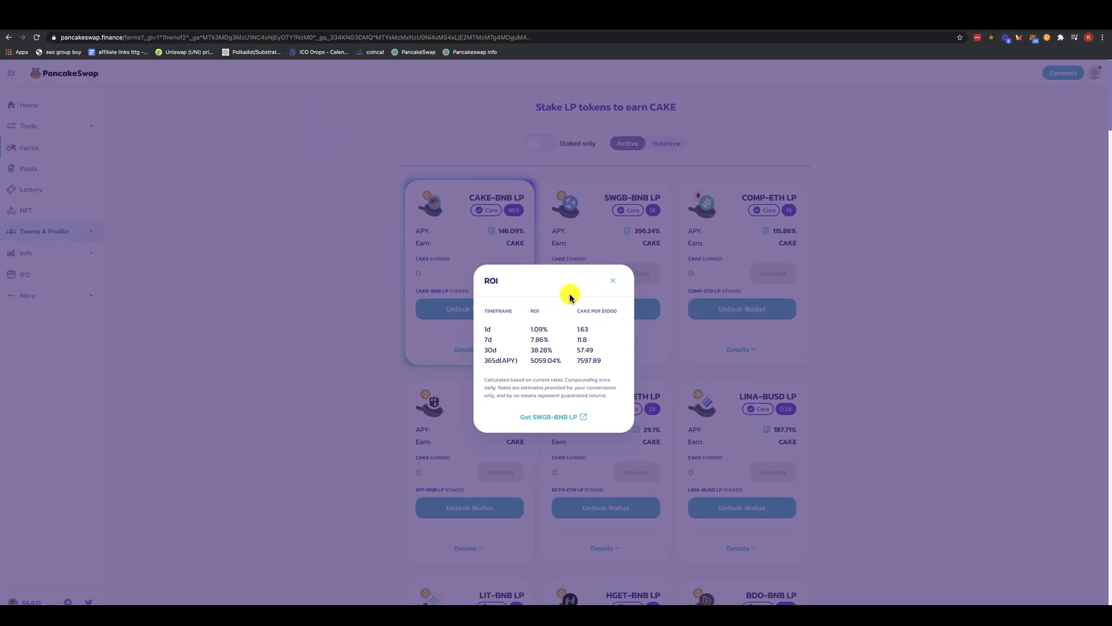
- Close the SWGB-BNB ROI breakdown to reveal CAKE-BNB with 0.74 CAKE earned, 20.435 LP staked
click(612, 280)
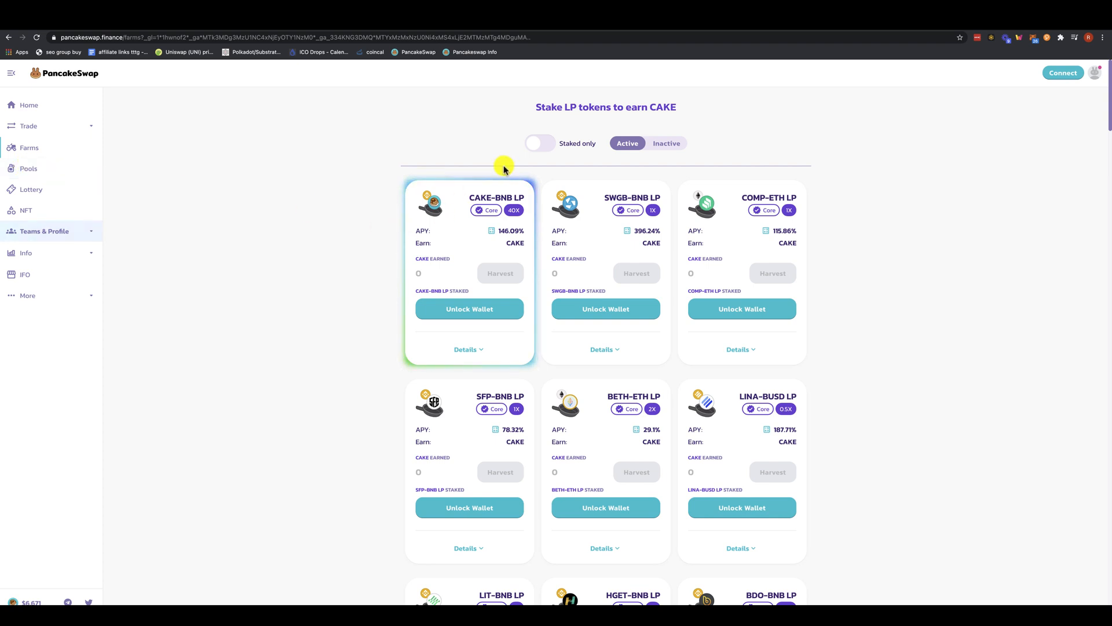
mouse_move(517, 235)
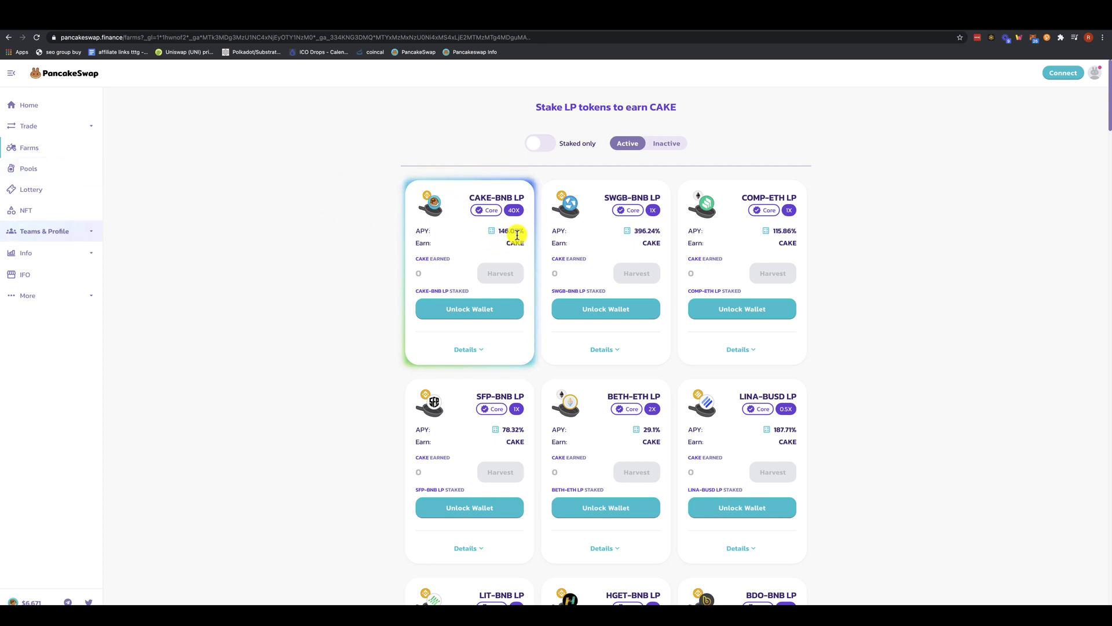
mouse_move(868, 163)
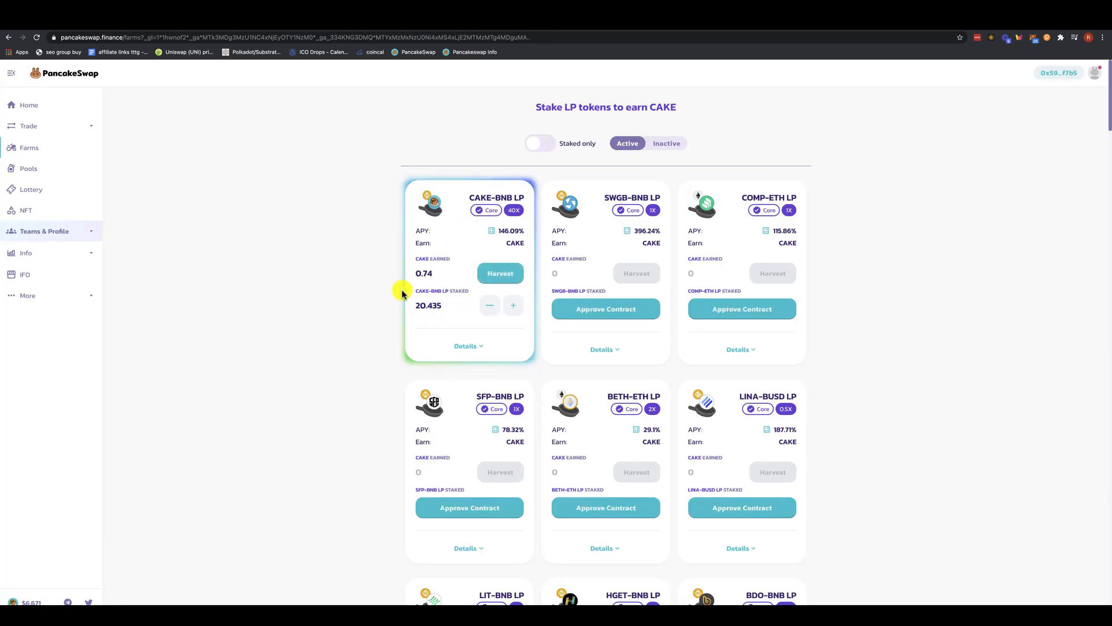
mouse_move(490, 210)
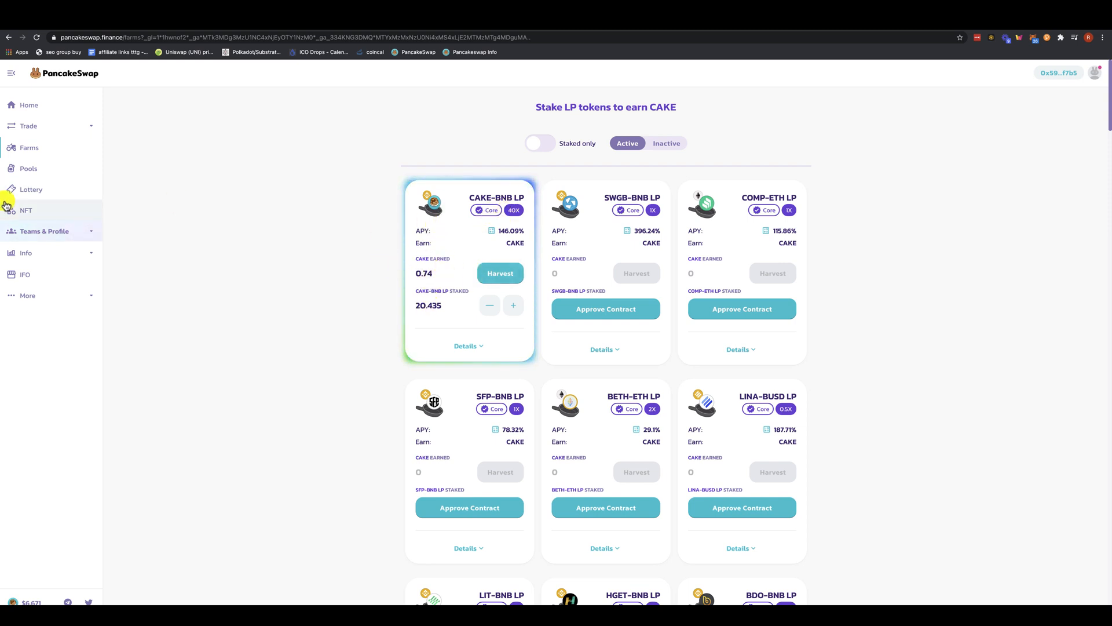
- Review the CAKE Pool on the SYRUP Pool page: about 17.4 CAKE staked at roughly 143% APR
click(28, 168)
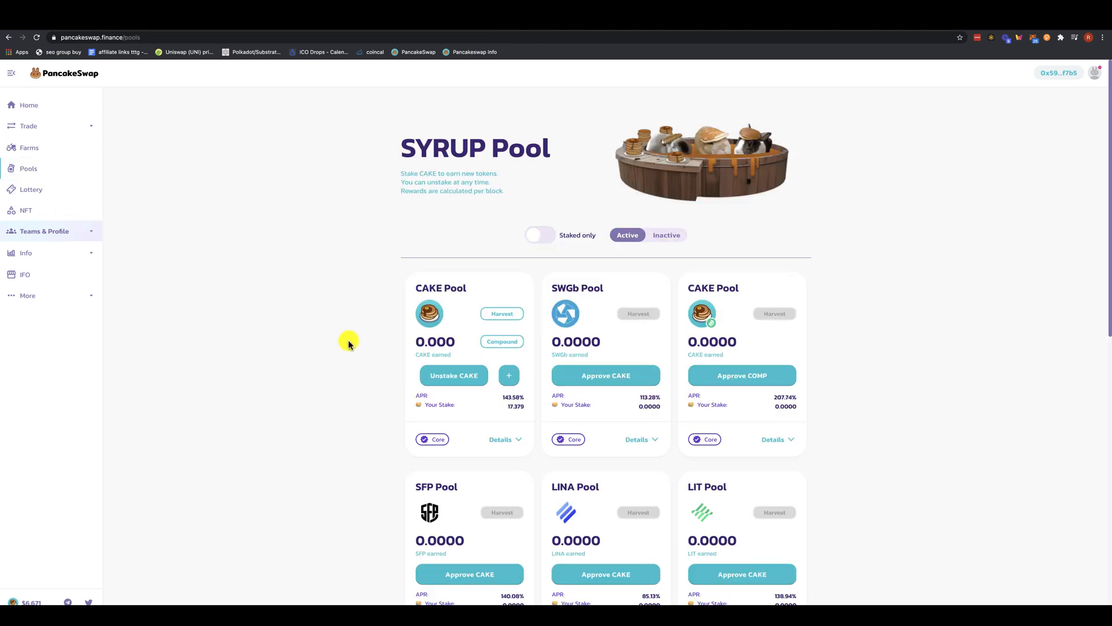
mouse_move(498, 406)
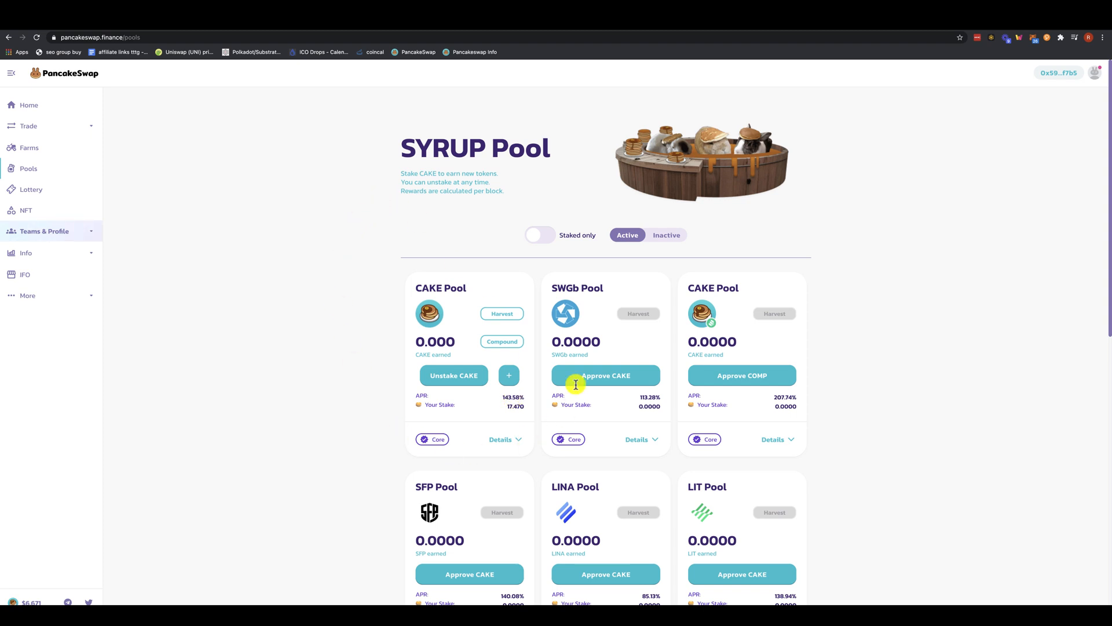
mouse_move(476, 269)
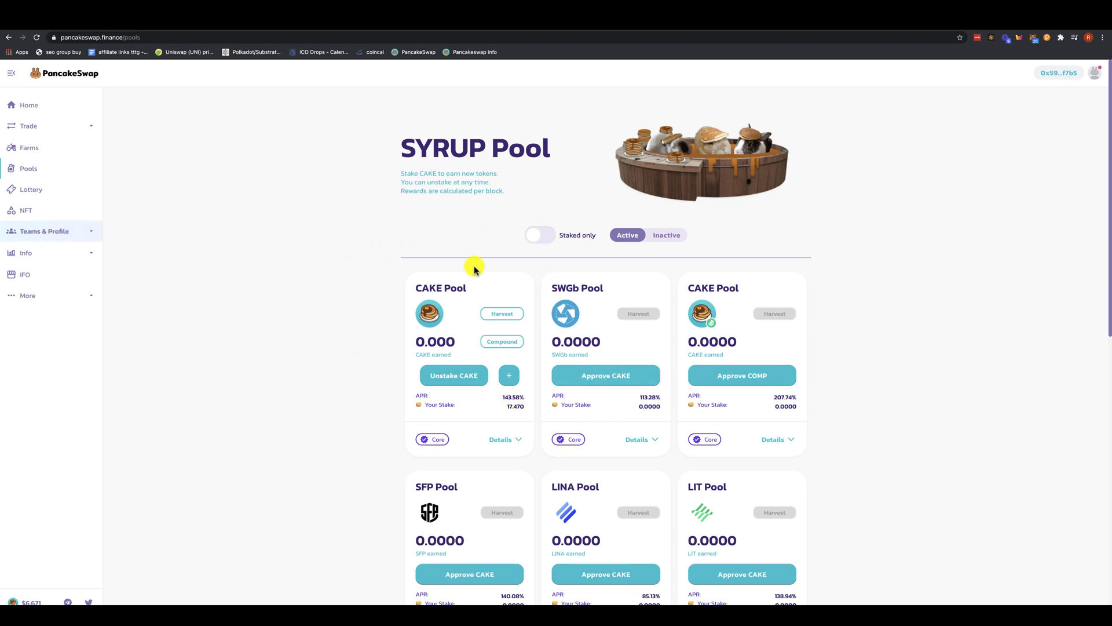
mouse_move(374, 417)
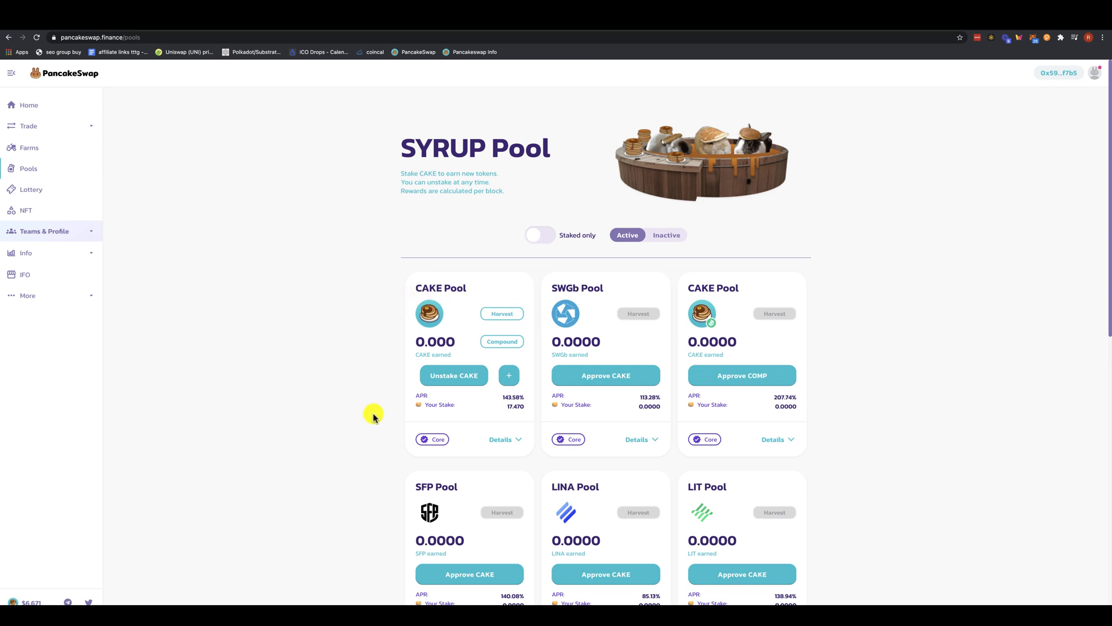
mouse_move(592, 423)
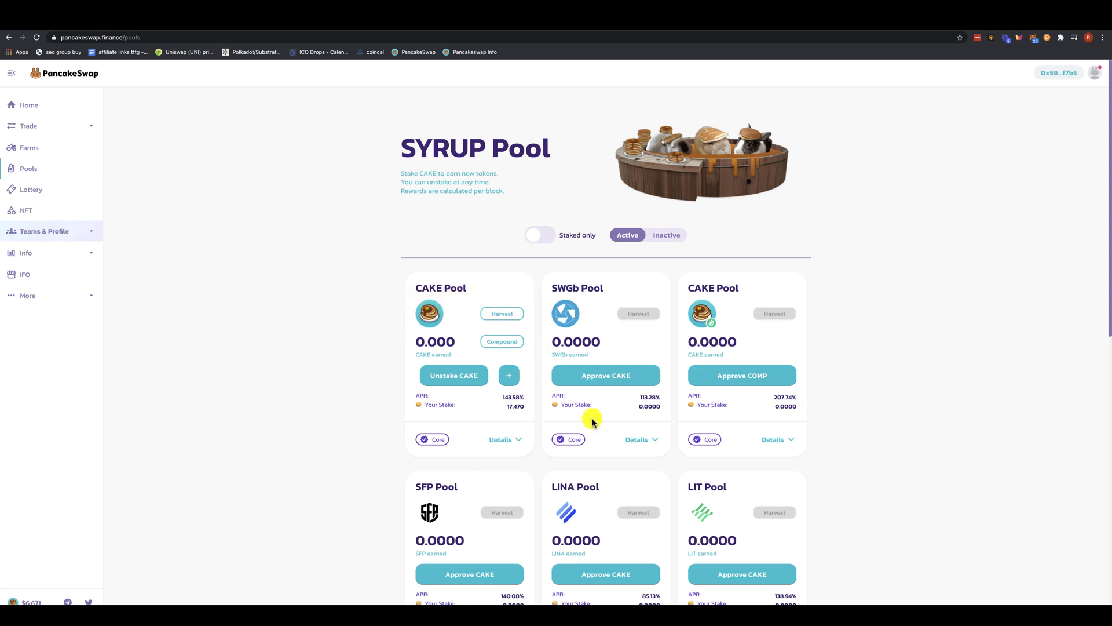
mouse_move(382, 312)
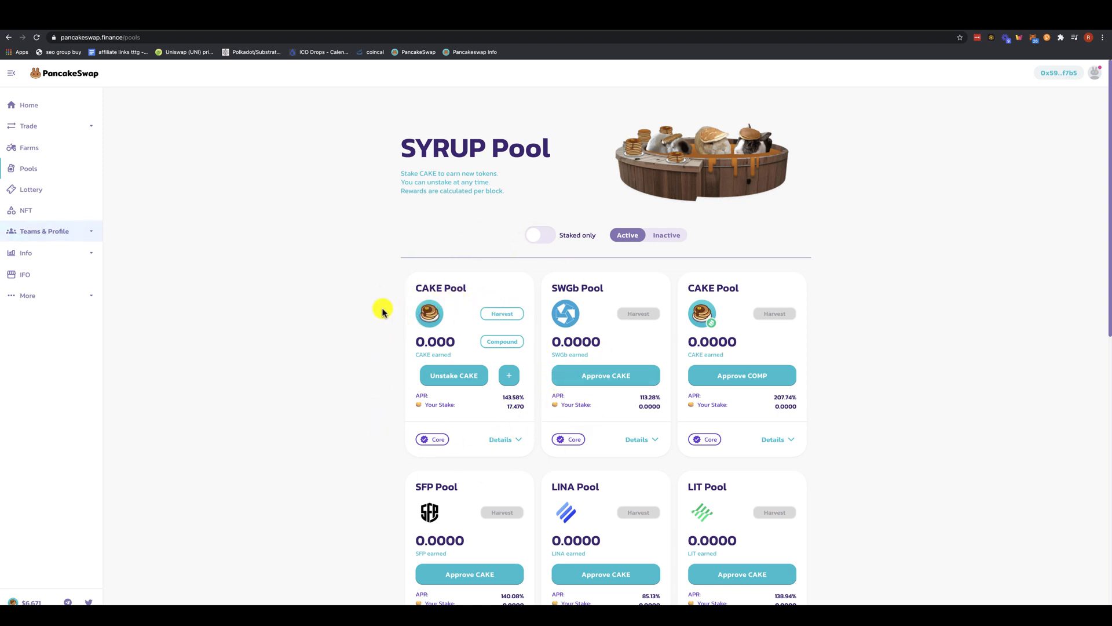
mouse_move(416, 293)
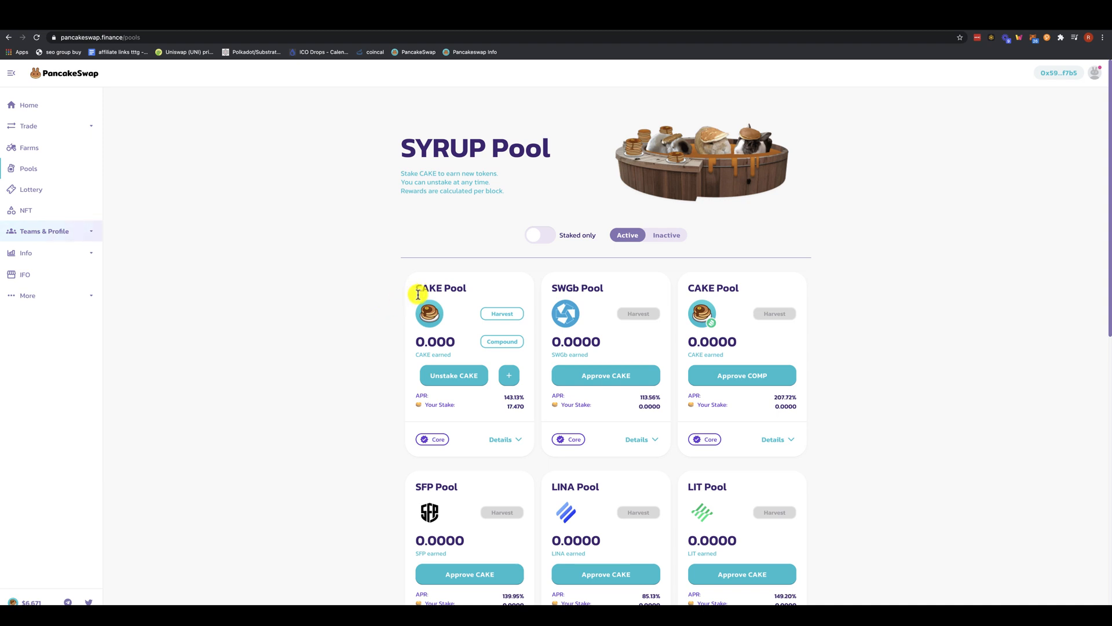
mouse_move(399, 298)
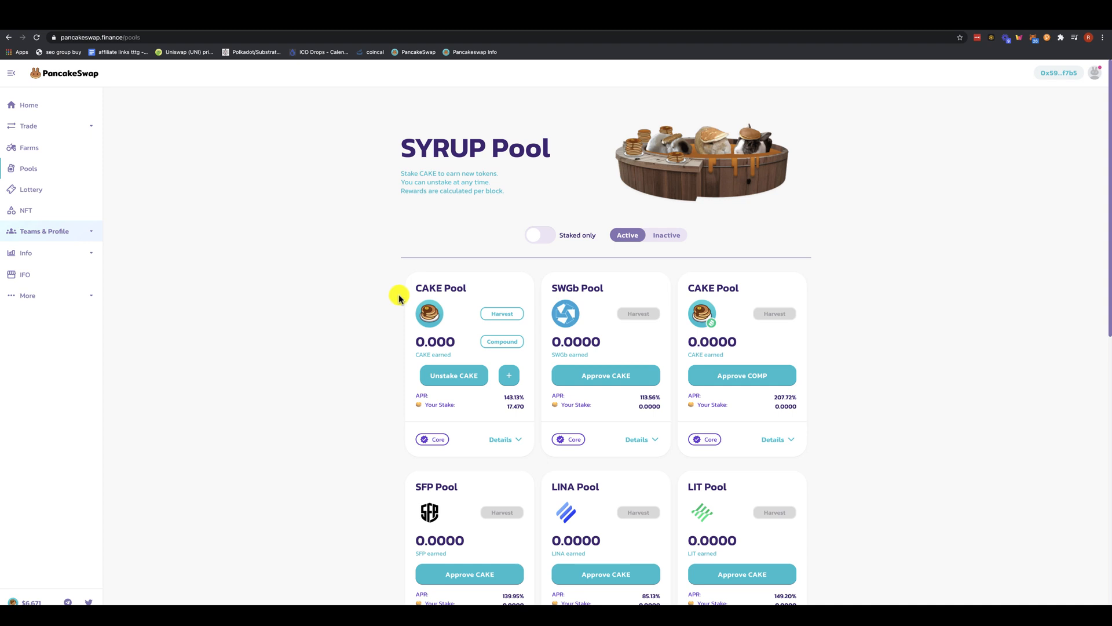
mouse_move(391, 289)
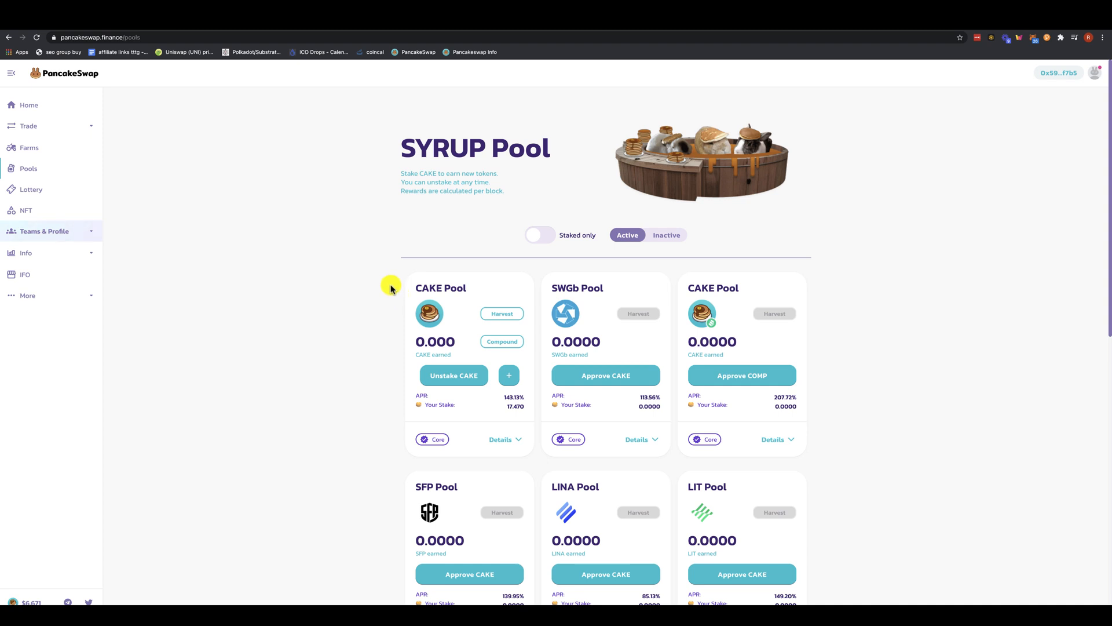